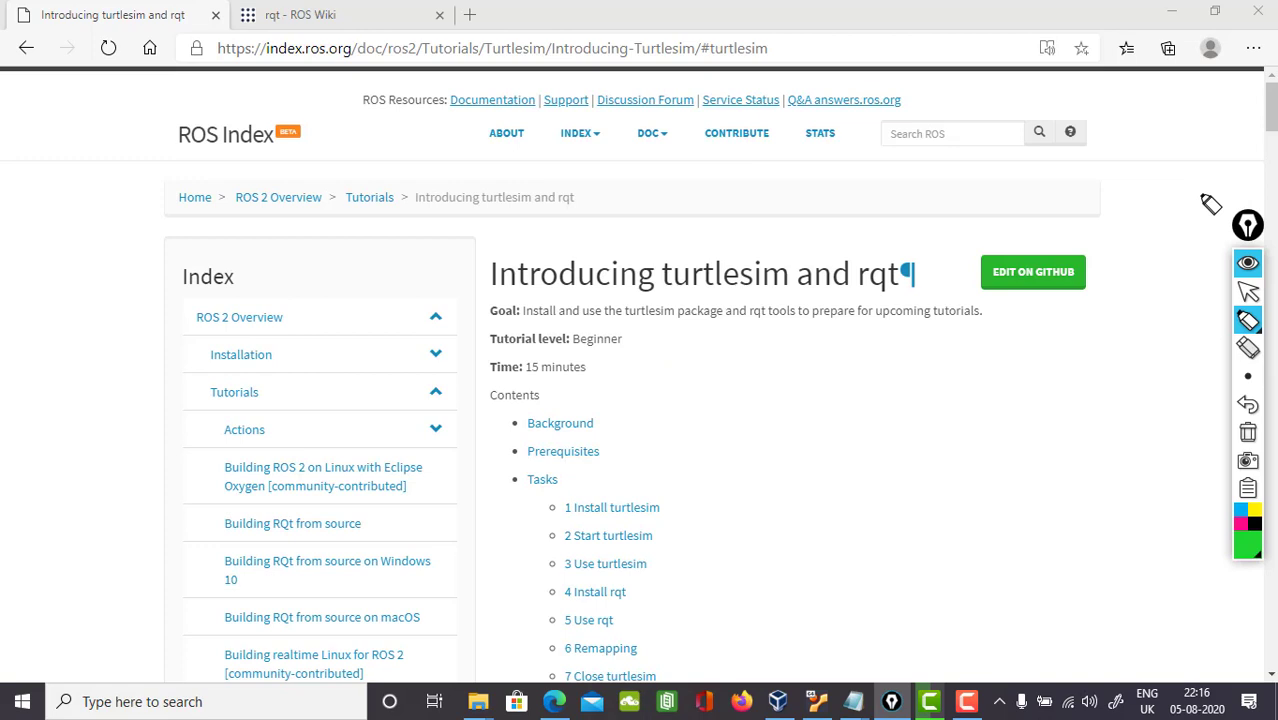
pyautogui.moveTo(610, 238)
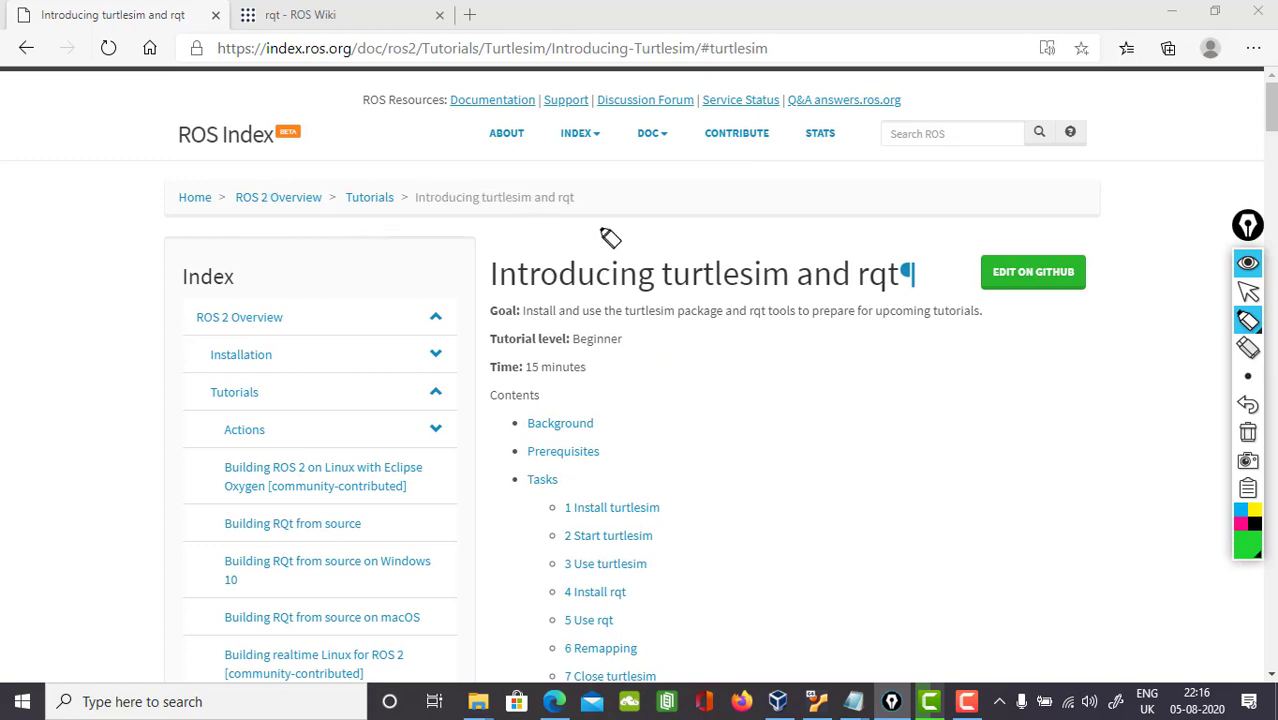
pyautogui.moveTo(708, 316)
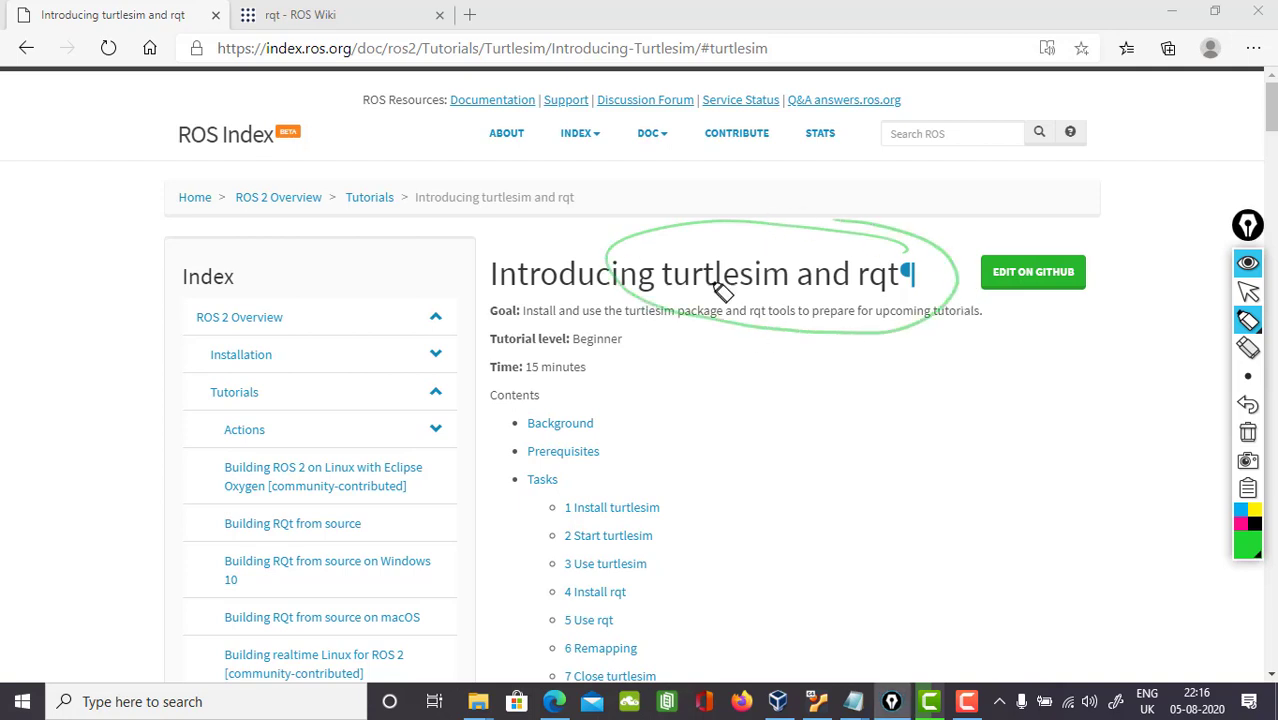
# Highlight the turtlesim setup commands in the ROS 2 docs page while reading them
pyautogui.moveTo(704, 300); pyautogui.dragTo(730, 456)
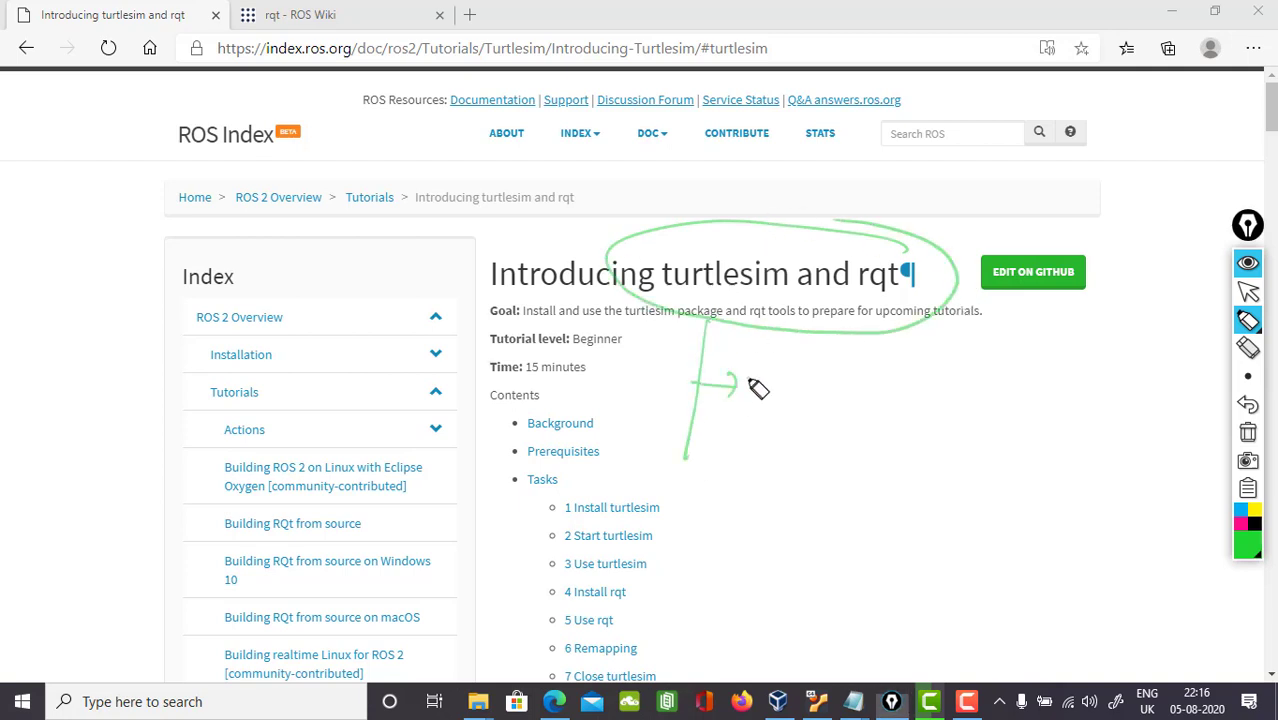
pyautogui.moveTo(740, 384); pyautogui.dragTo(830, 390)
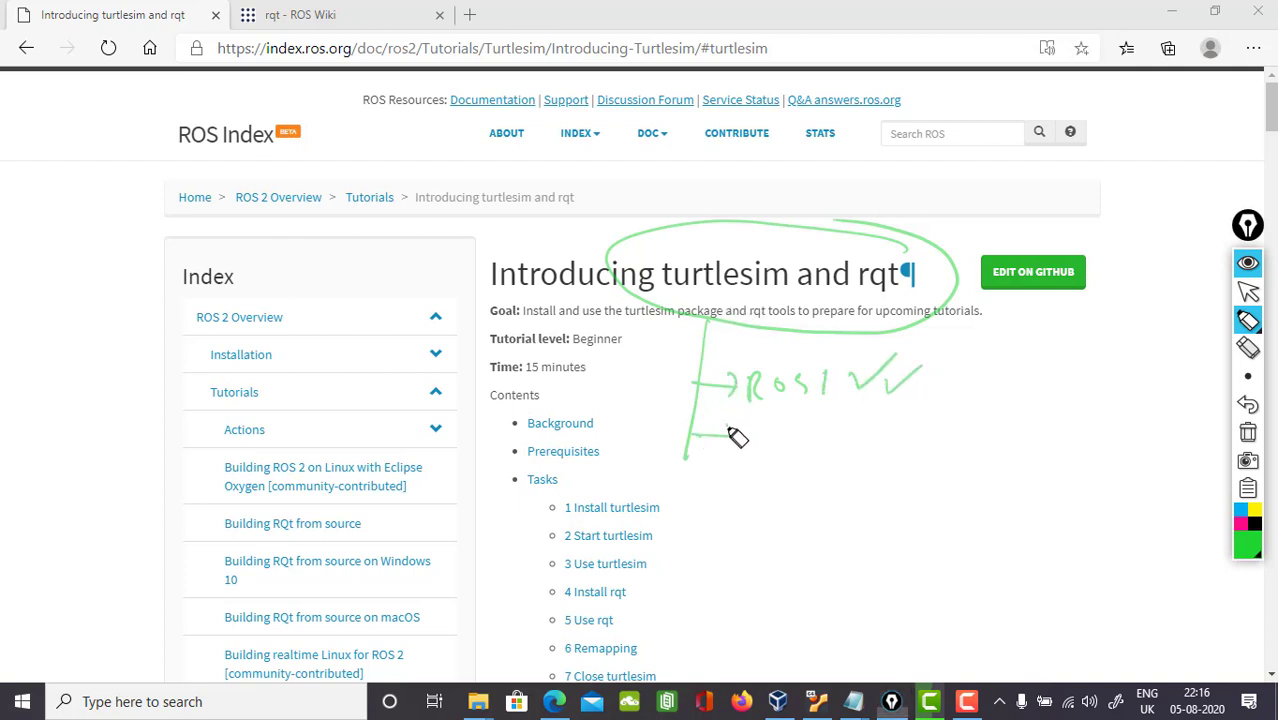
pyautogui.moveTo(720, 436); pyautogui.dragTo(830, 436)
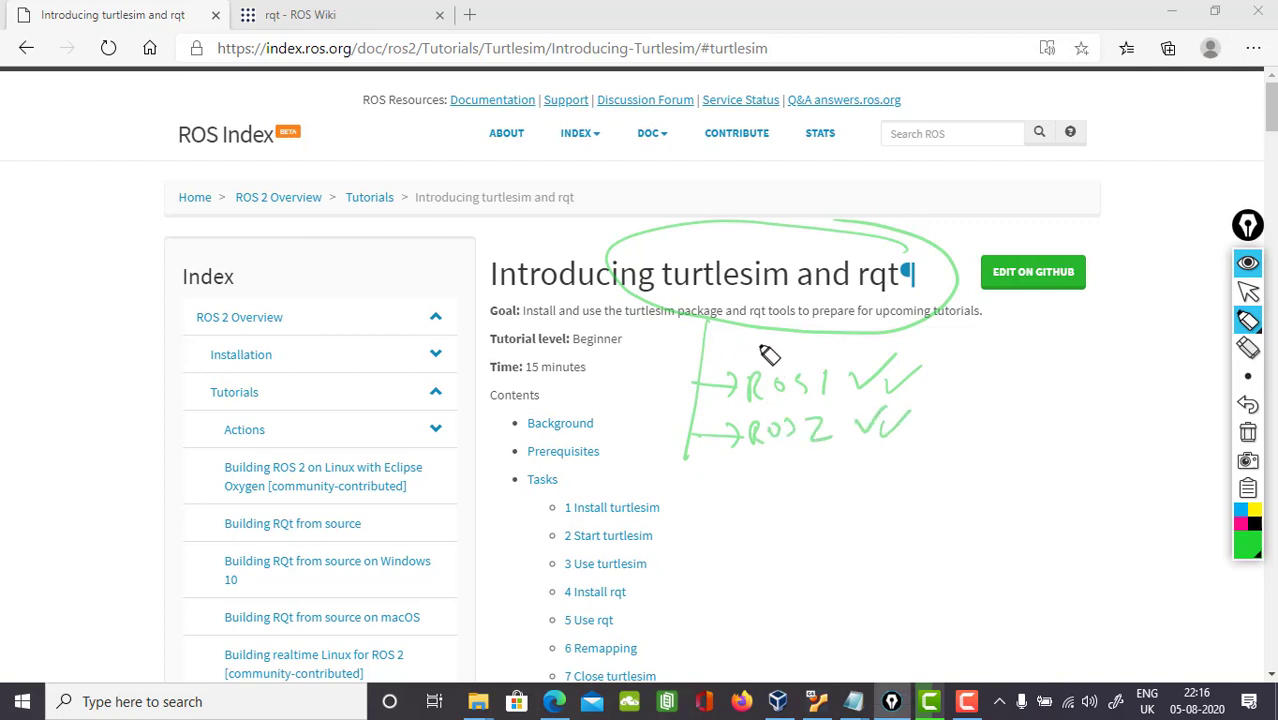
pyautogui.moveTo(760, 270)
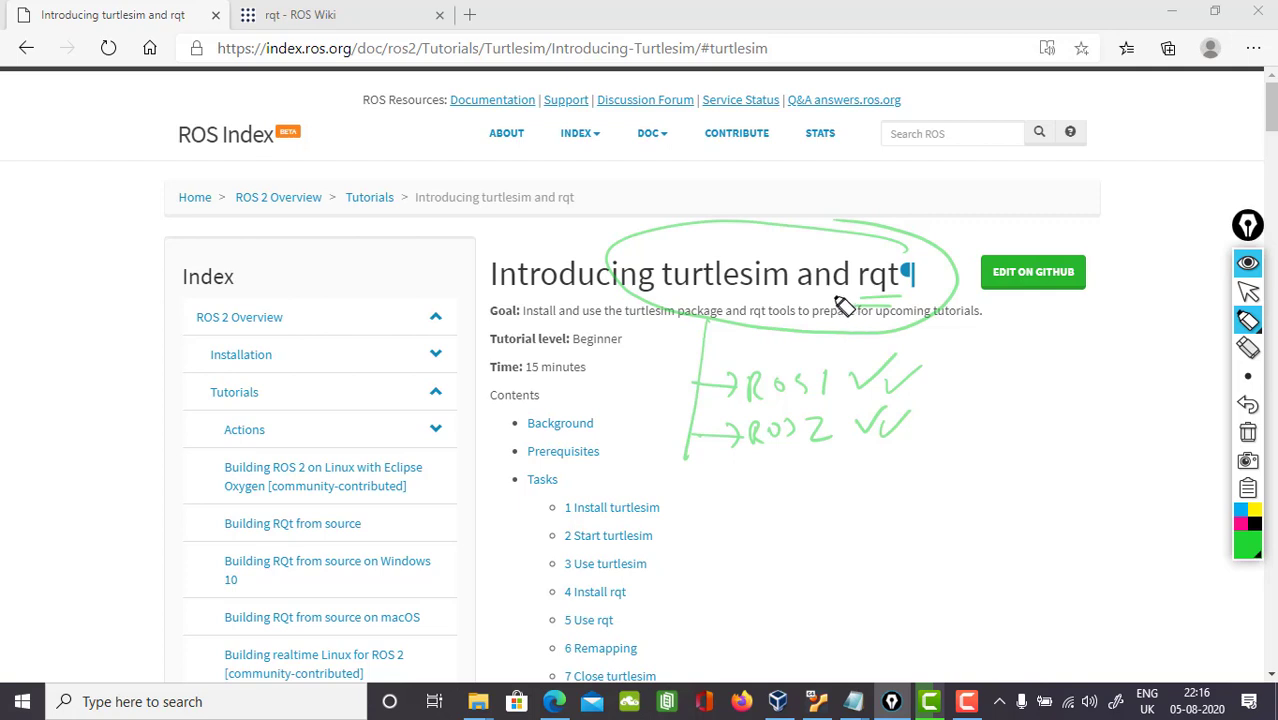
pyautogui.moveTo(790, 312)
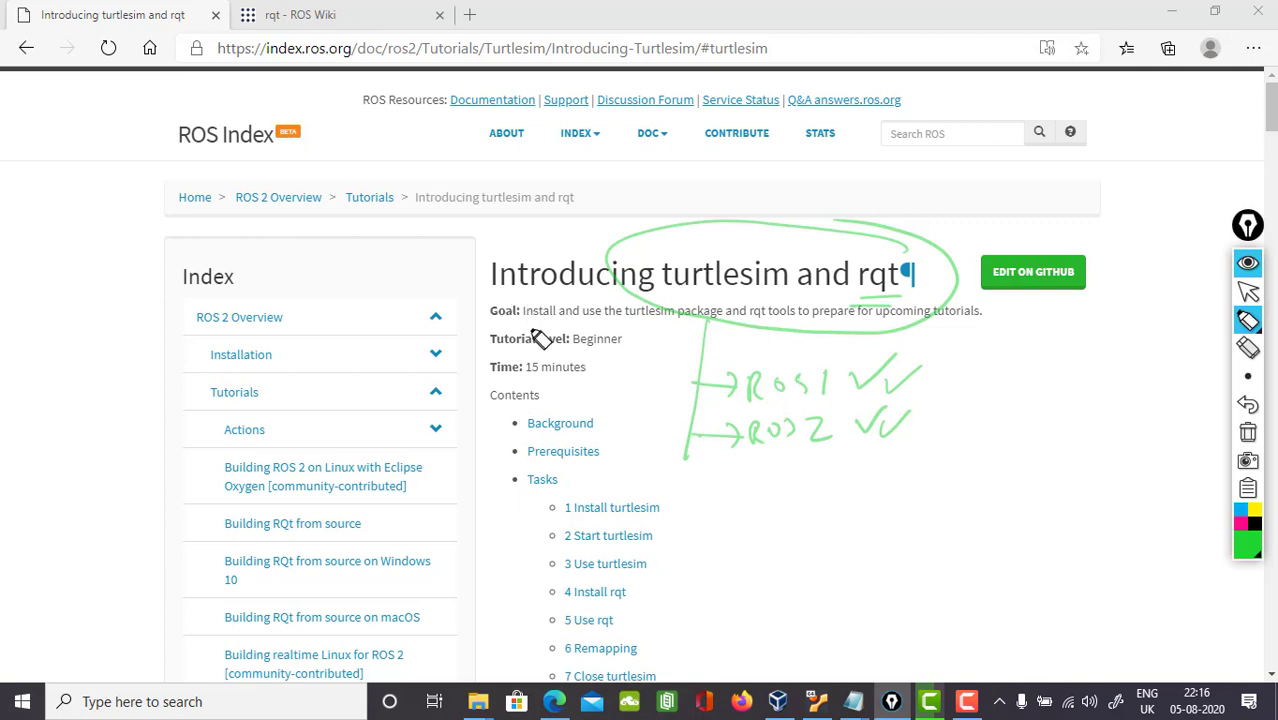
pyautogui.moveTo(660, 508); pyautogui.dragTo(756, 512)
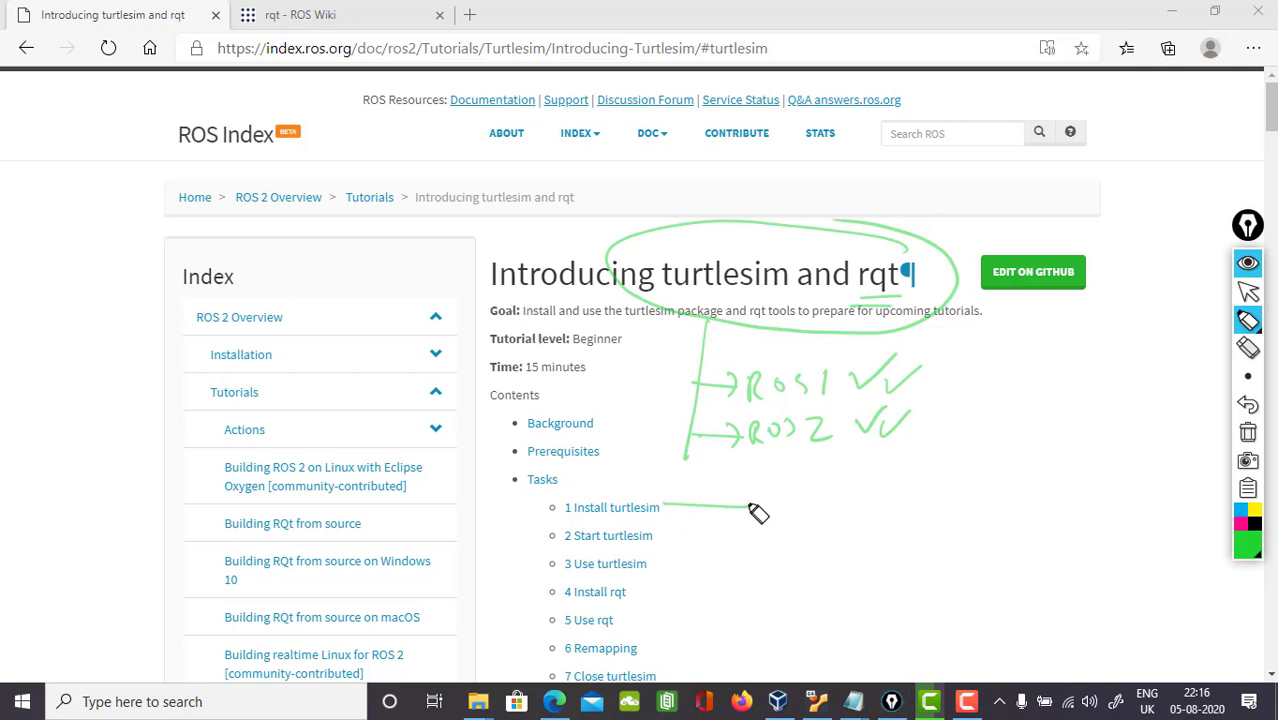
pyautogui.moveTo(664, 508); pyautogui.dragTo(744, 504)
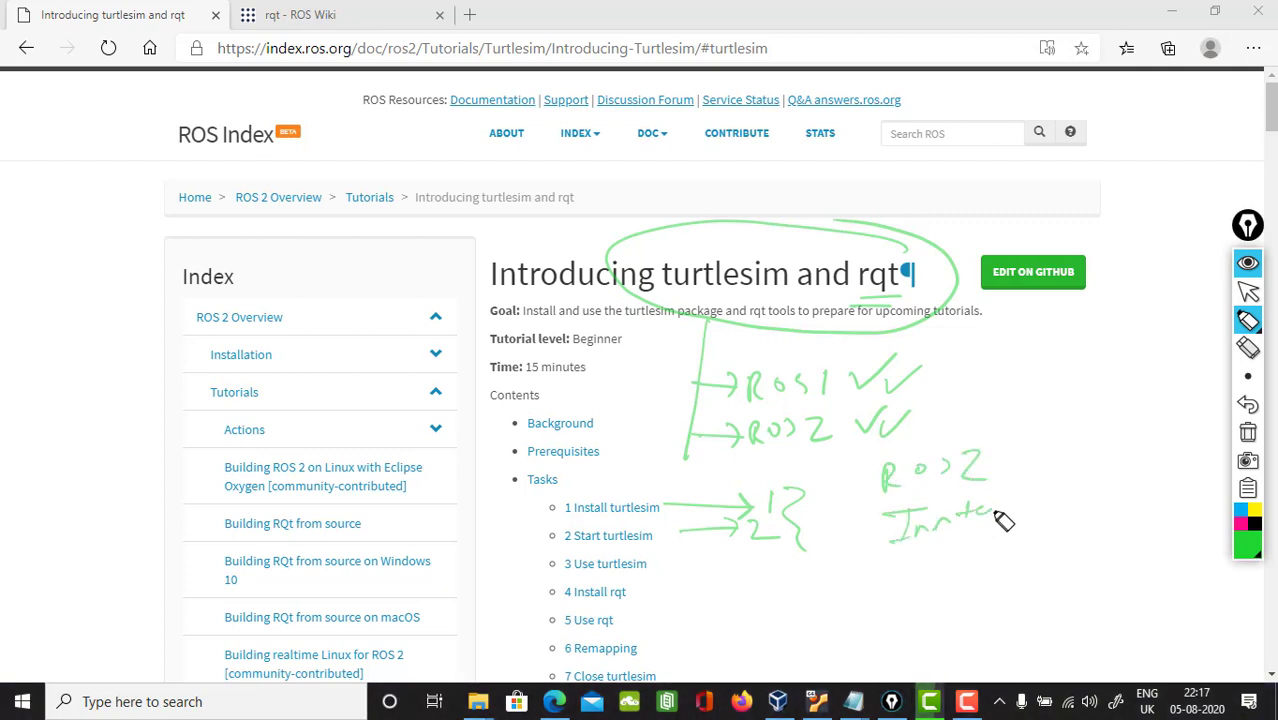
pyautogui.moveTo(996, 520); pyautogui.dragTo(1060, 500)
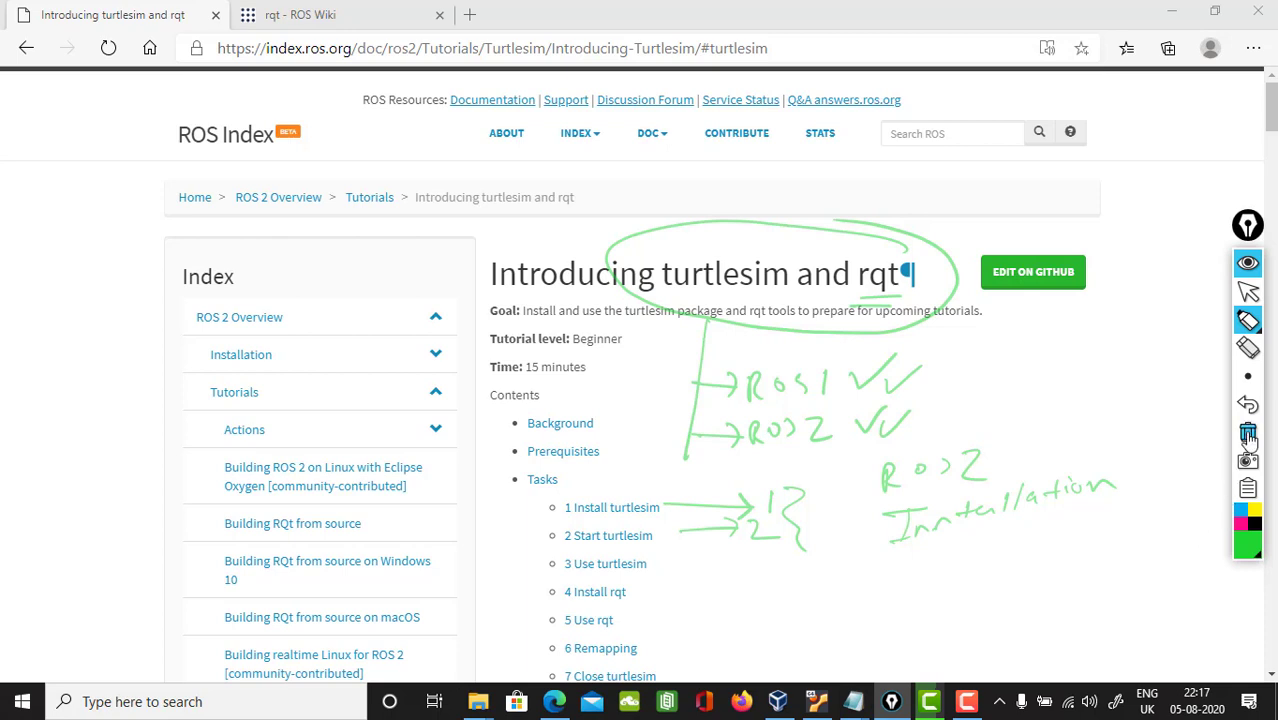
# Scroll the docs down to the '1 Install turtlesim' section
pyautogui.click(1248, 432)
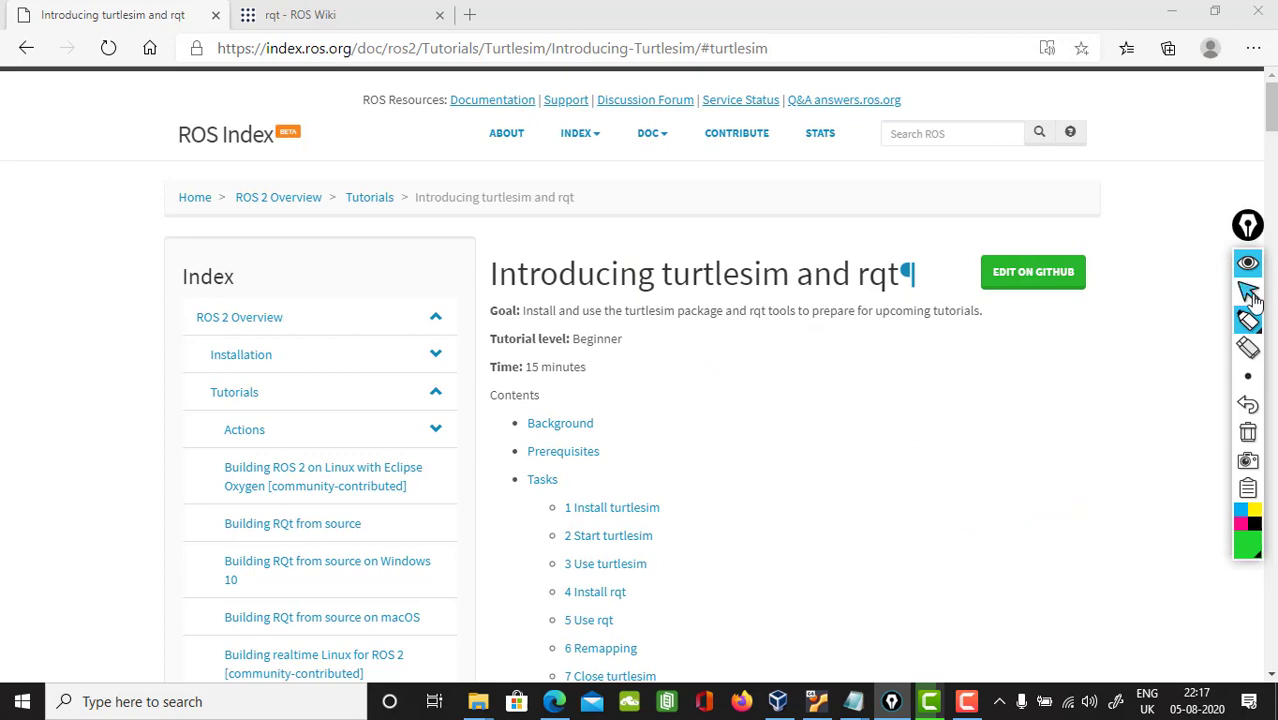
pyautogui.scroll(-3)
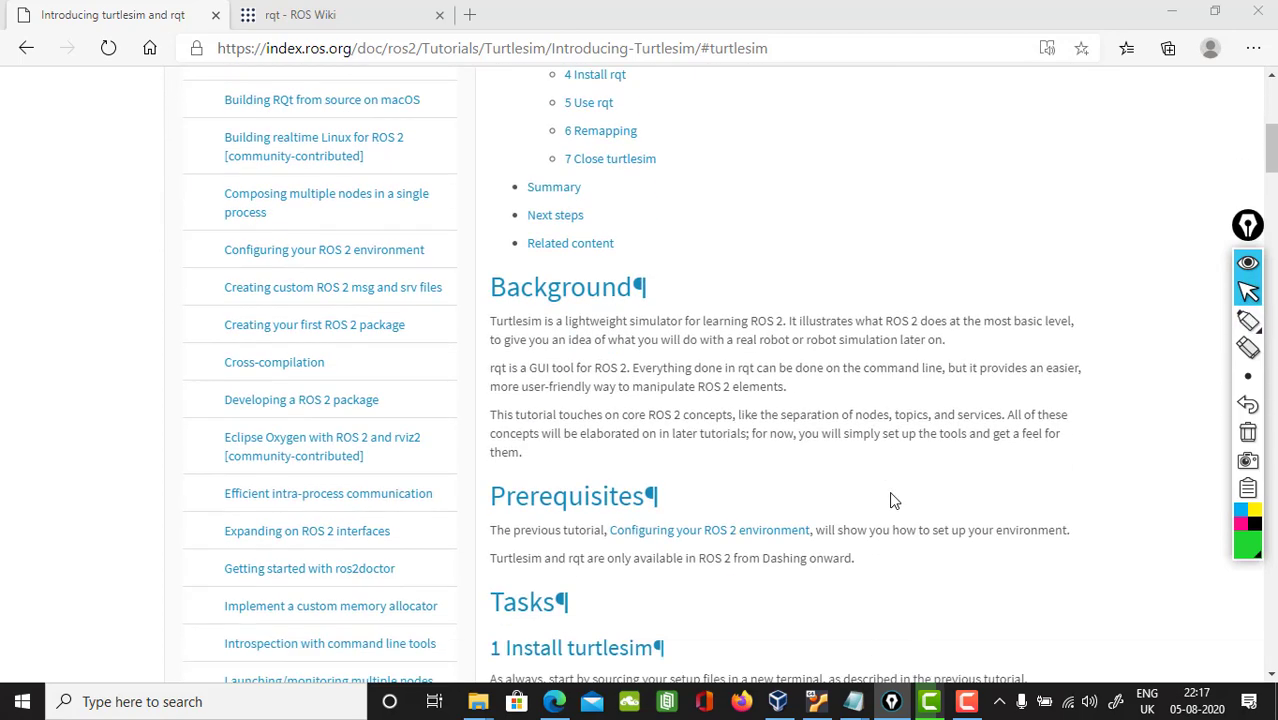
pyautogui.scroll(-3)
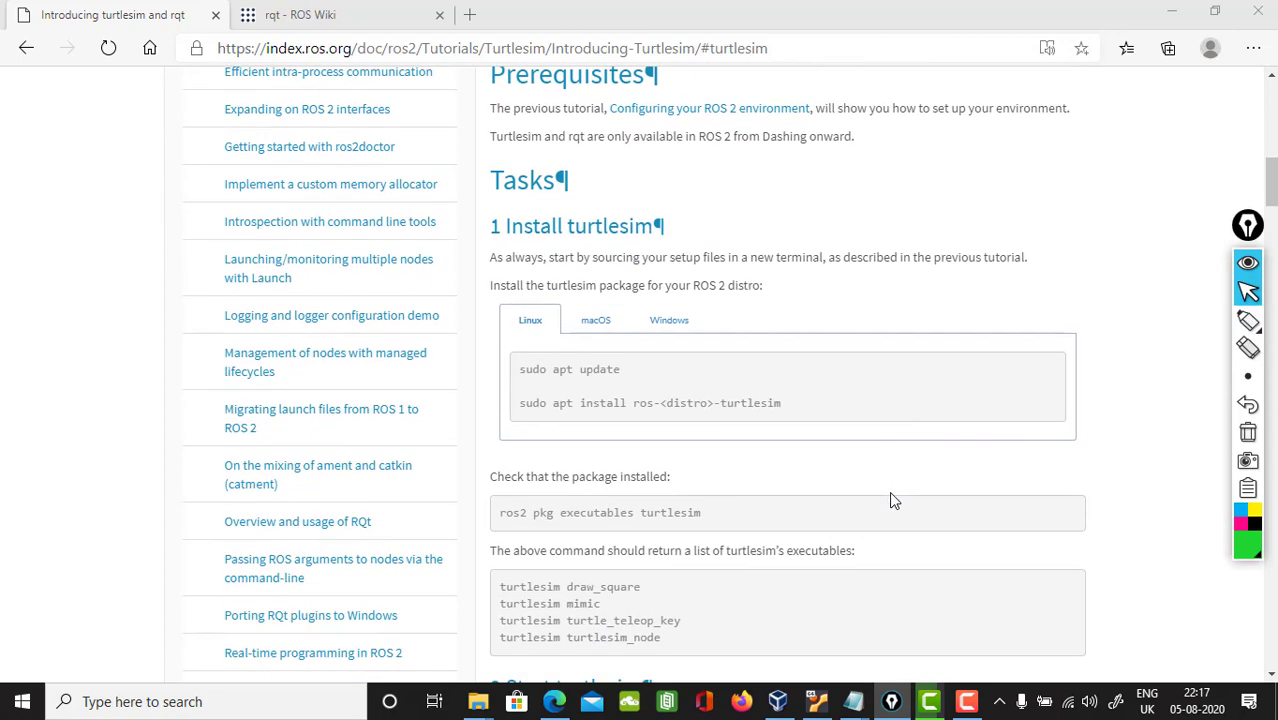
pyautogui.scroll(-3)
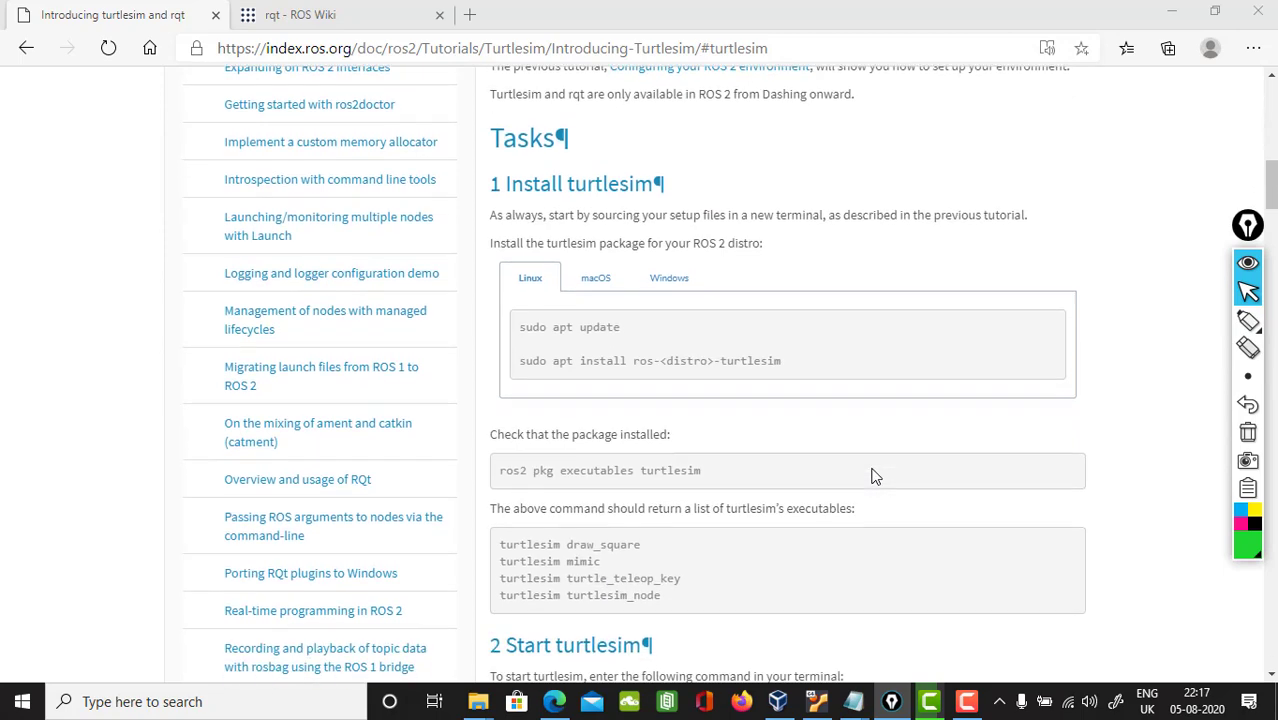
pyautogui.scroll(-3)
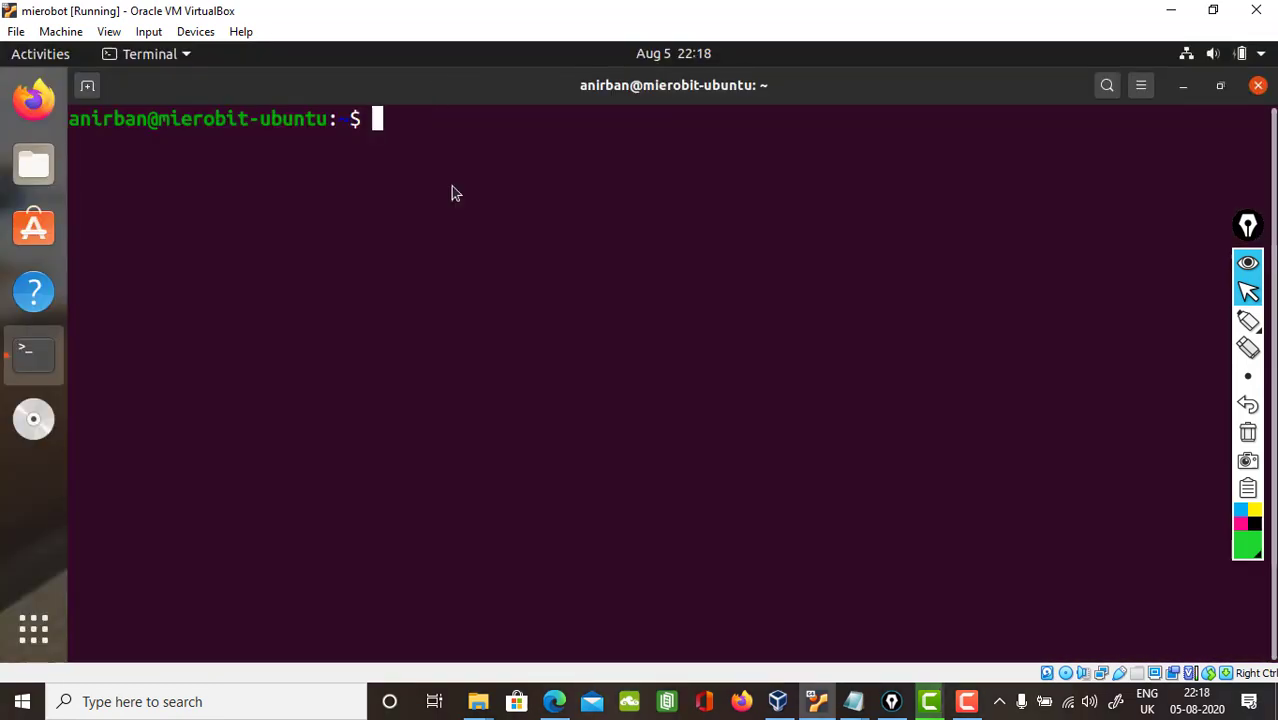
# Run 'ros2 run turtlesim turtlesim_node' so the TurtleSim window opens with one turtle
pyautogui.write('ros2 run turtlesim turtlesim_node')
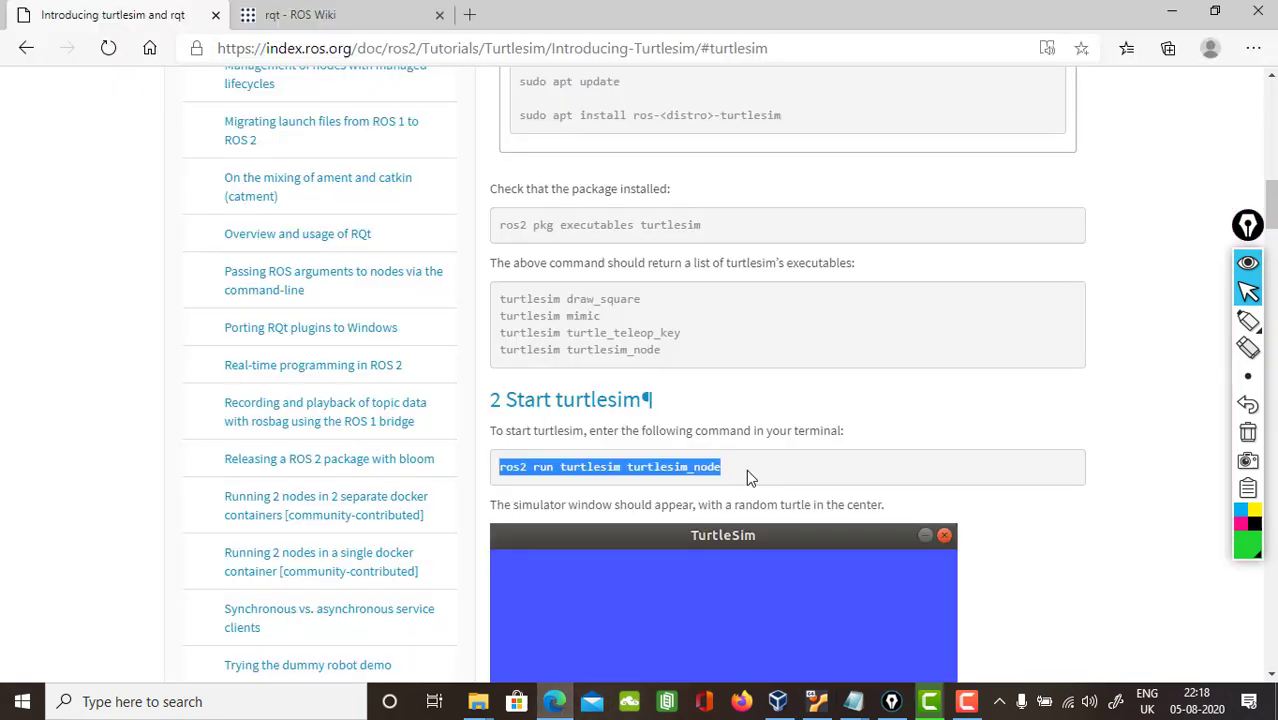
pyautogui.scroll(-3)
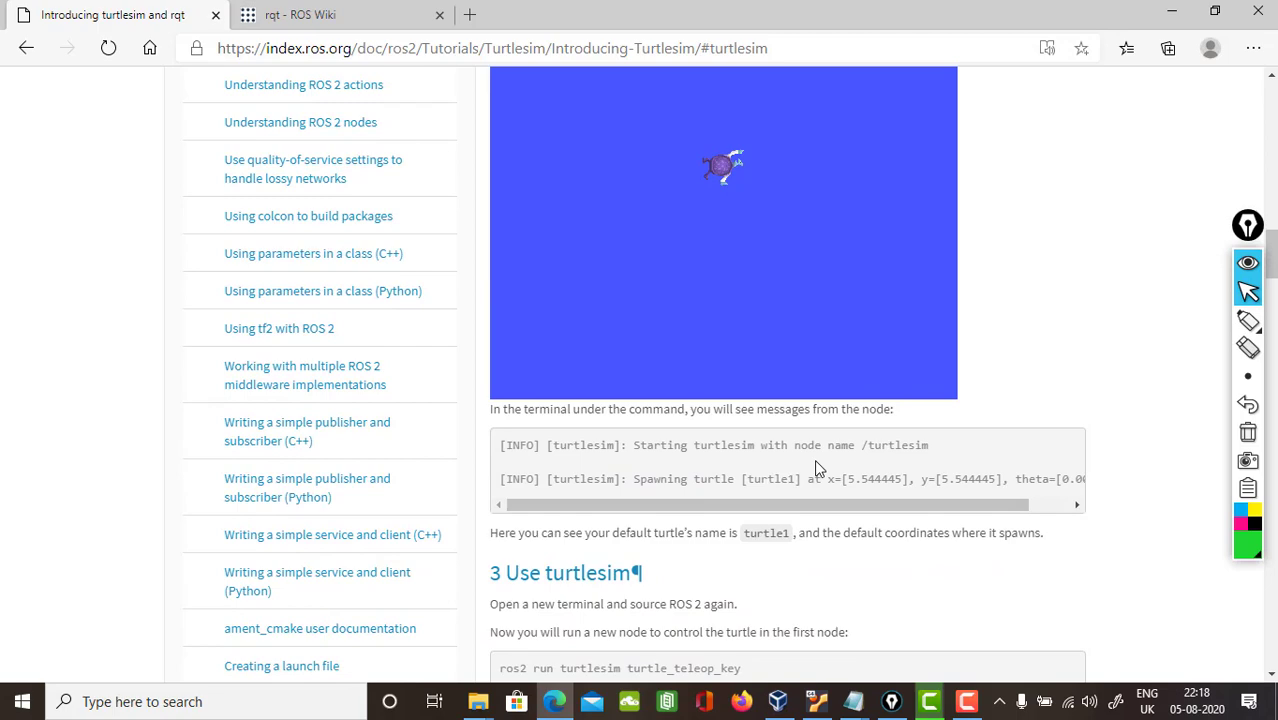
pyautogui.scroll(-3)
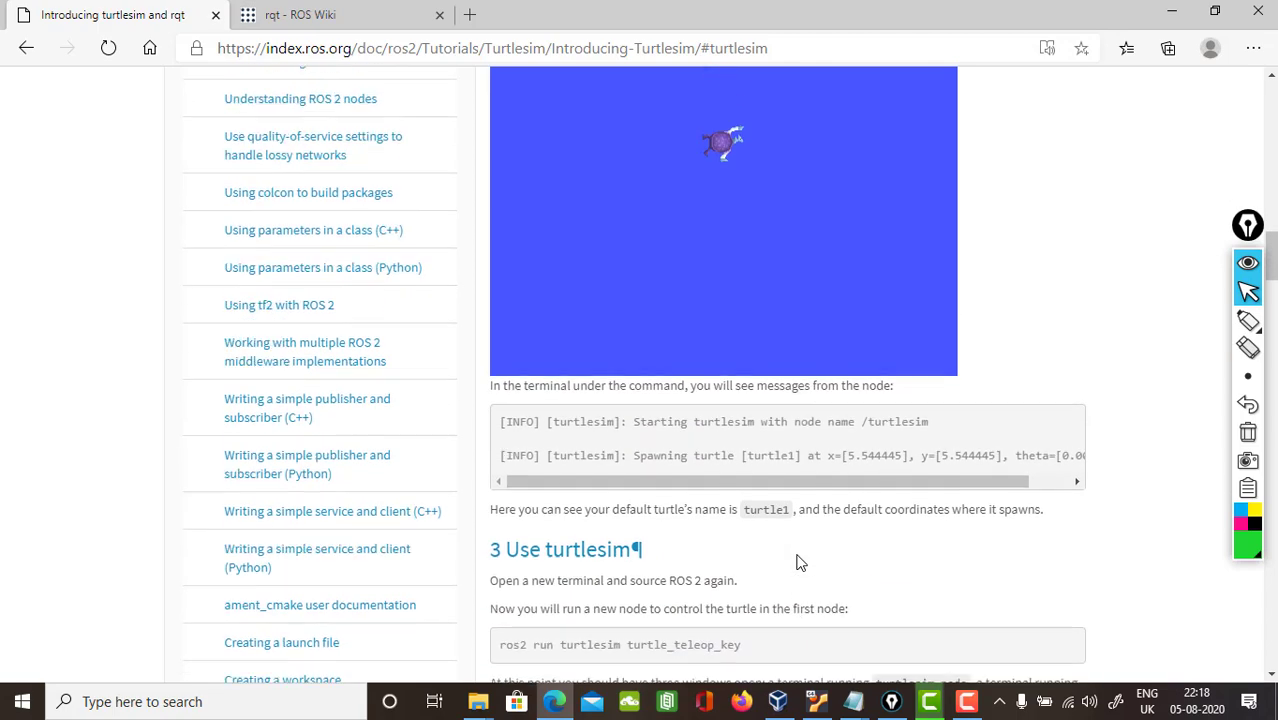
pyautogui.scroll(-3)
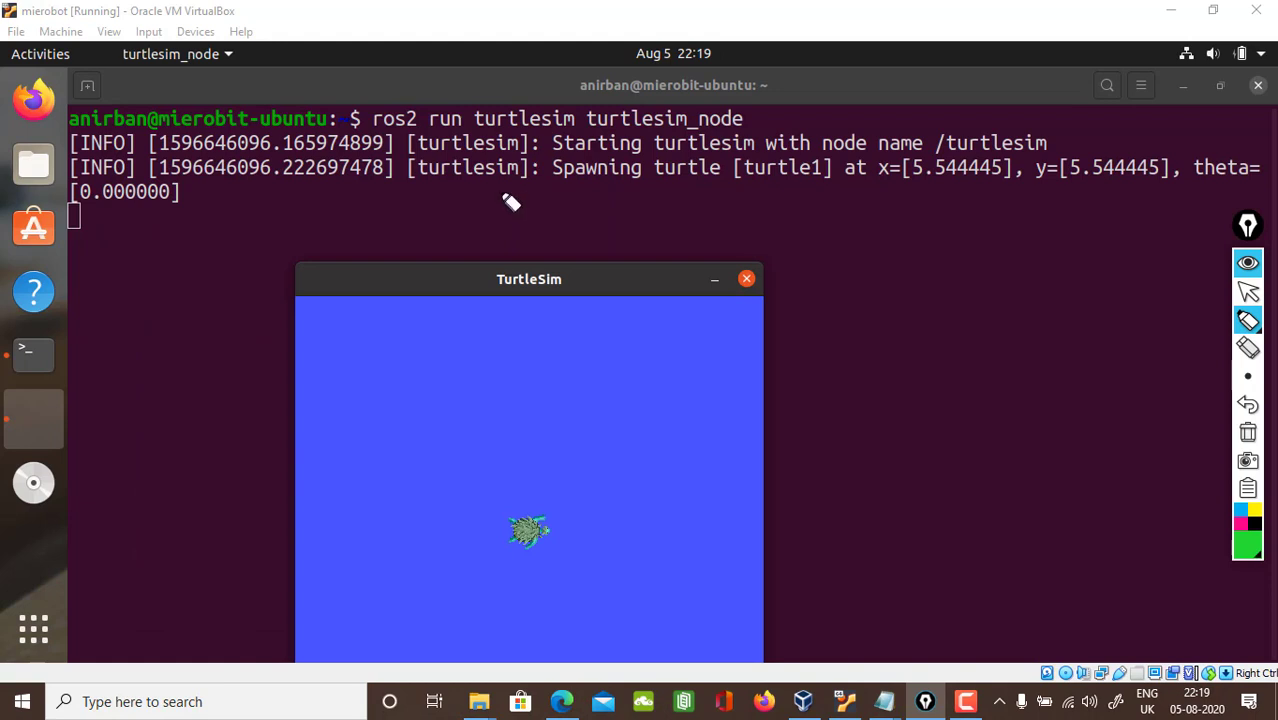
pyautogui.moveTo(868, 312)
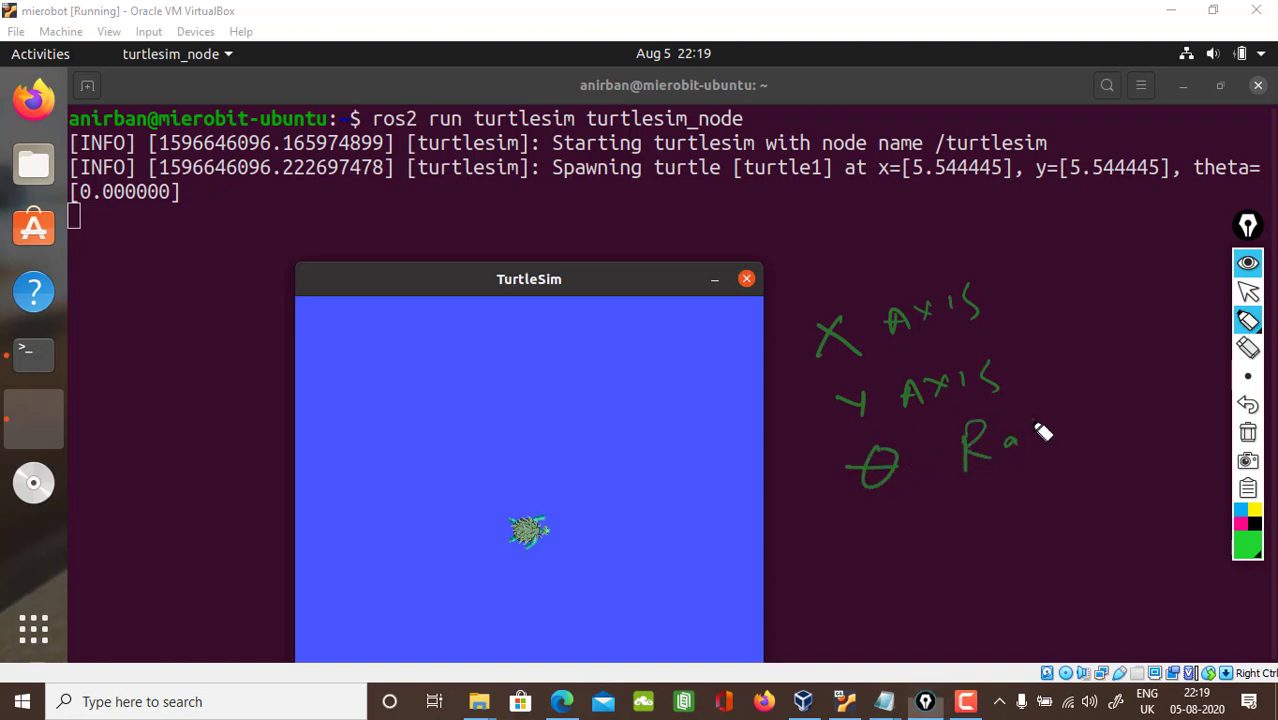
pyautogui.moveTo(1020, 440); pyautogui.dragTo(1130, 420)
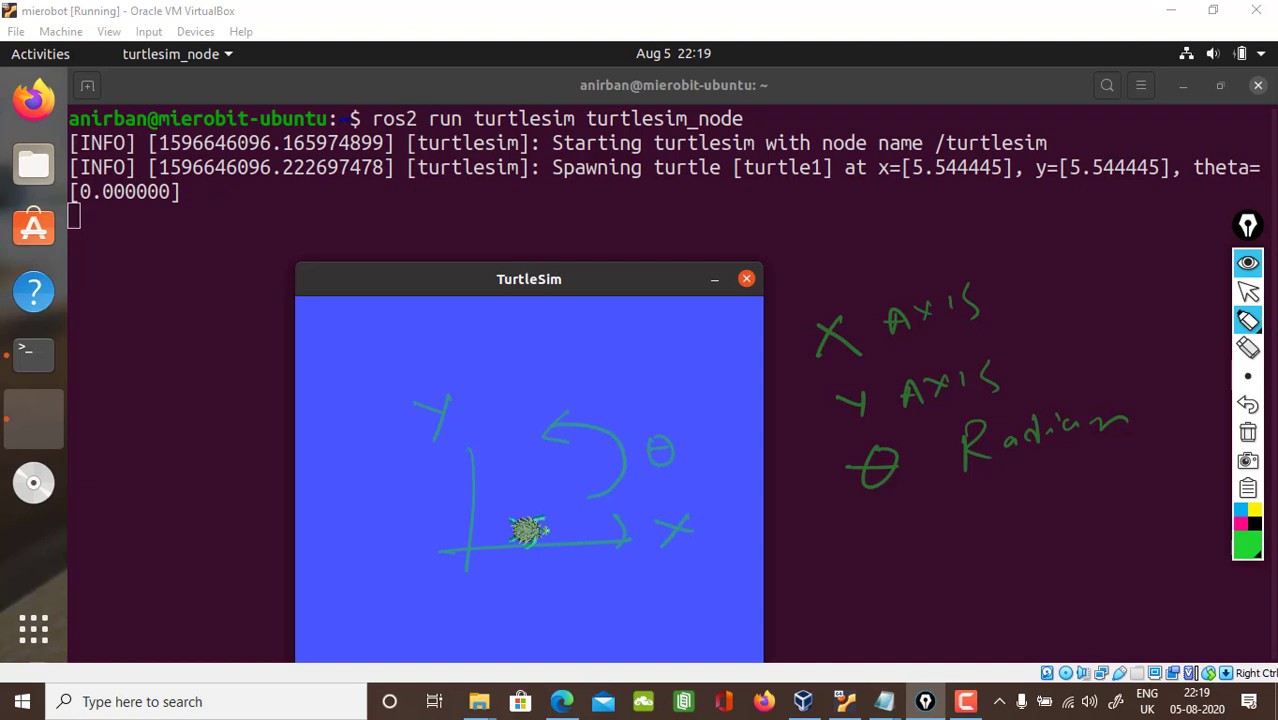
pyautogui.moveTo(1190, 478)
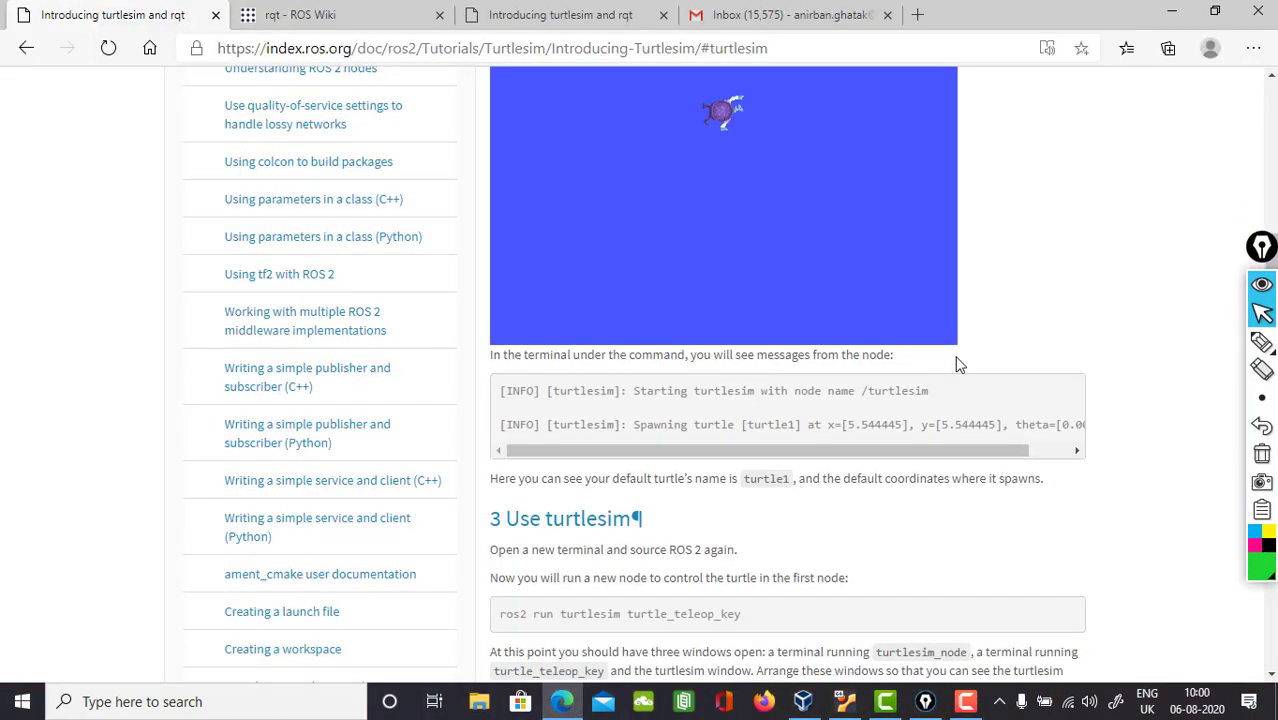
# Review the '3 Use turtlesim' section with the turtle_teleop_key command, then return to VirtualBox
pyautogui.scroll(-3)
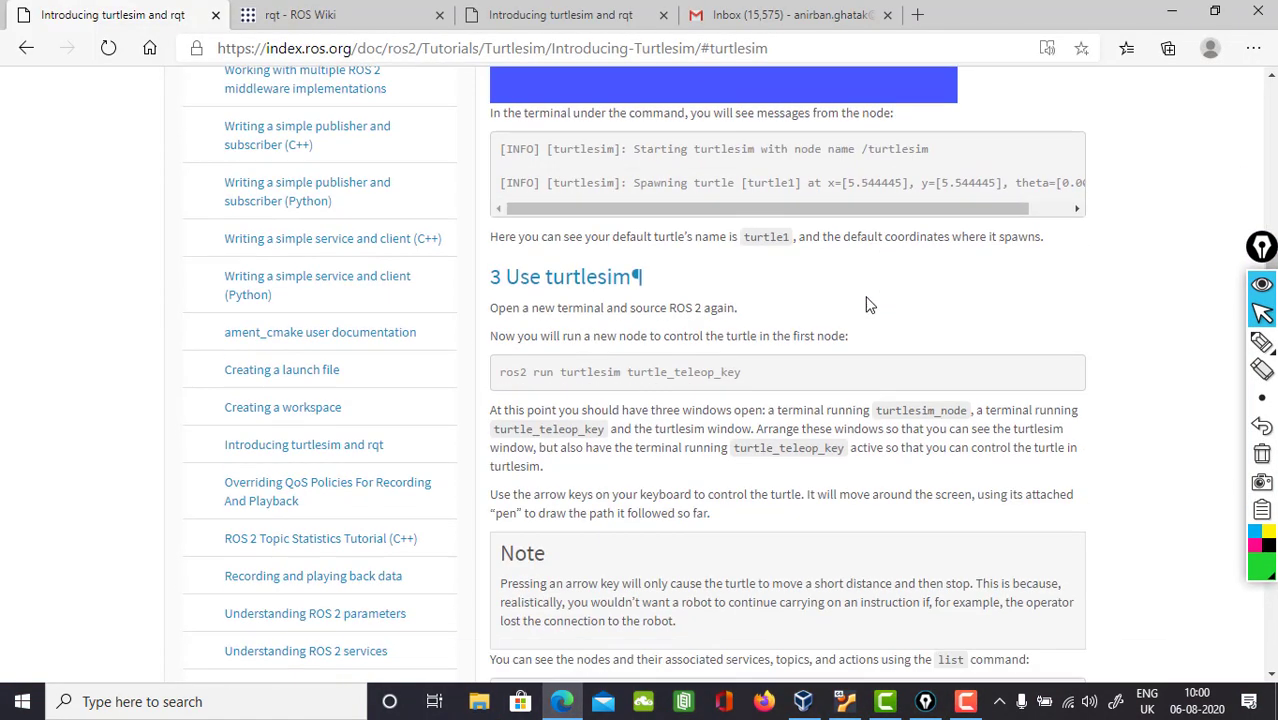
pyautogui.scroll(-3)
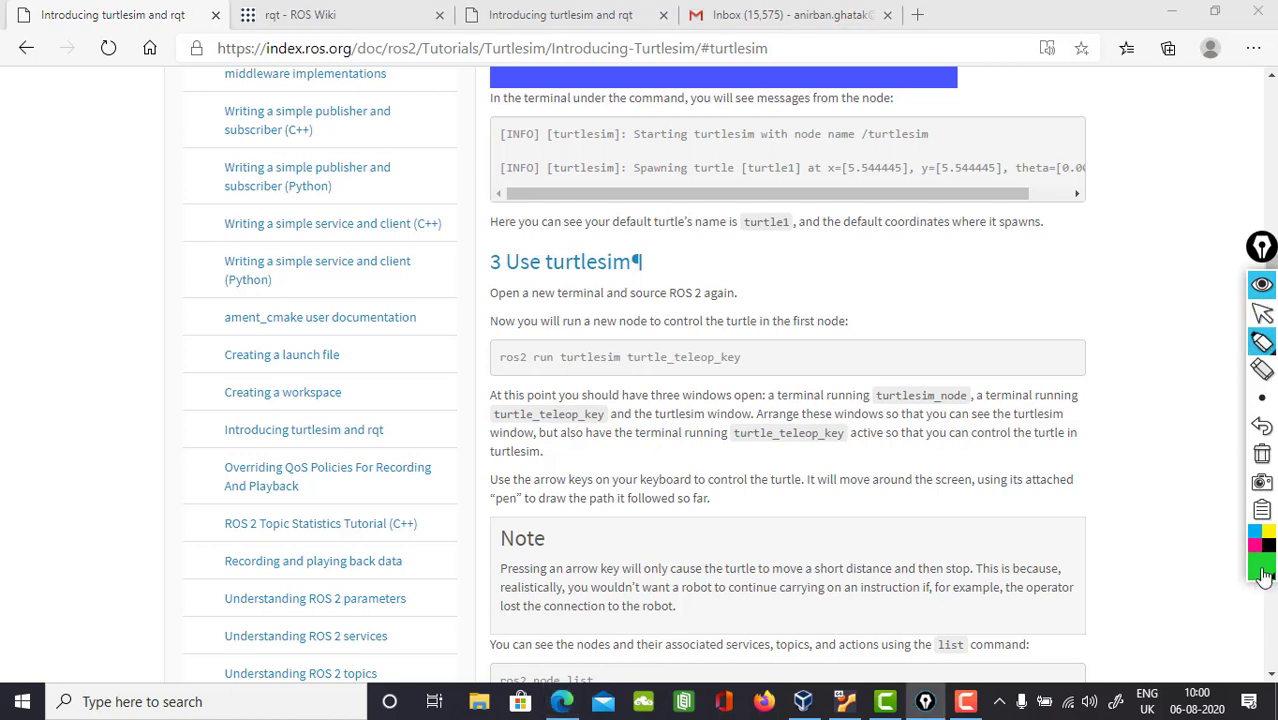
pyautogui.click(1262, 570)
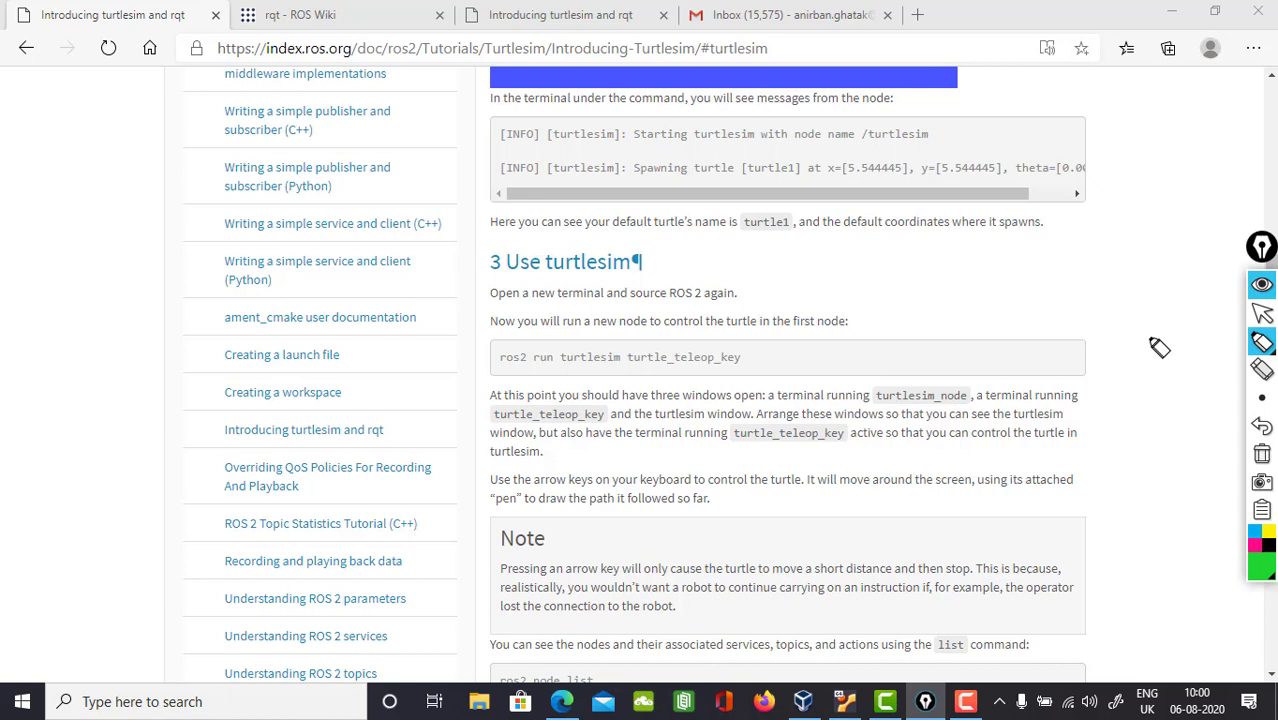
pyautogui.moveTo(538, 332)
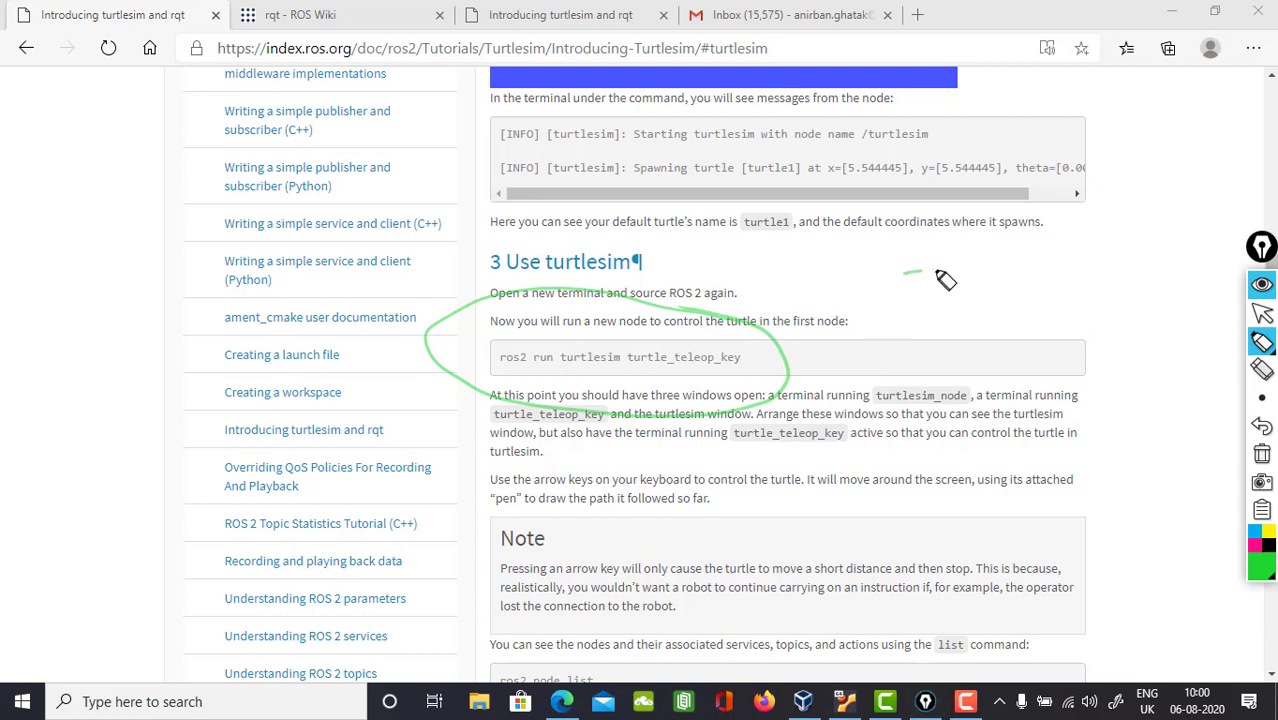
pyautogui.moveTo(904, 280); pyautogui.dragTo(1010, 280)
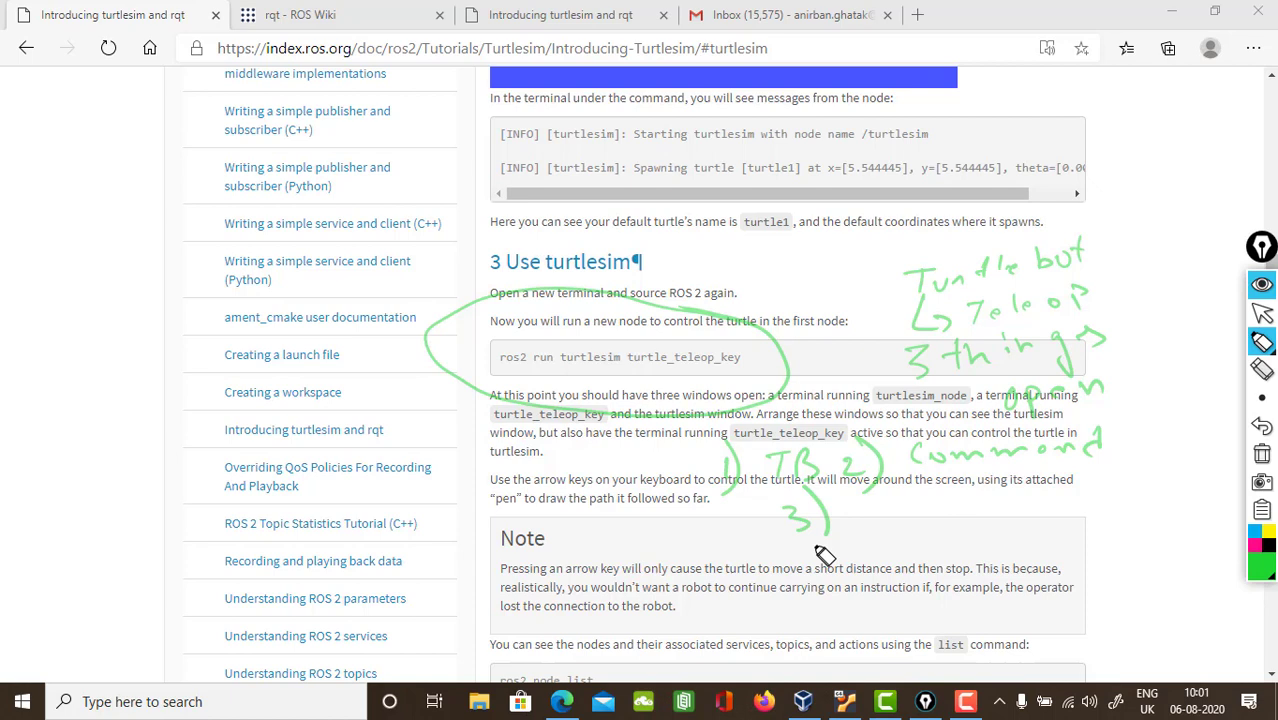
pyautogui.moveTo(856, 524); pyautogui.dragTo(984, 520)
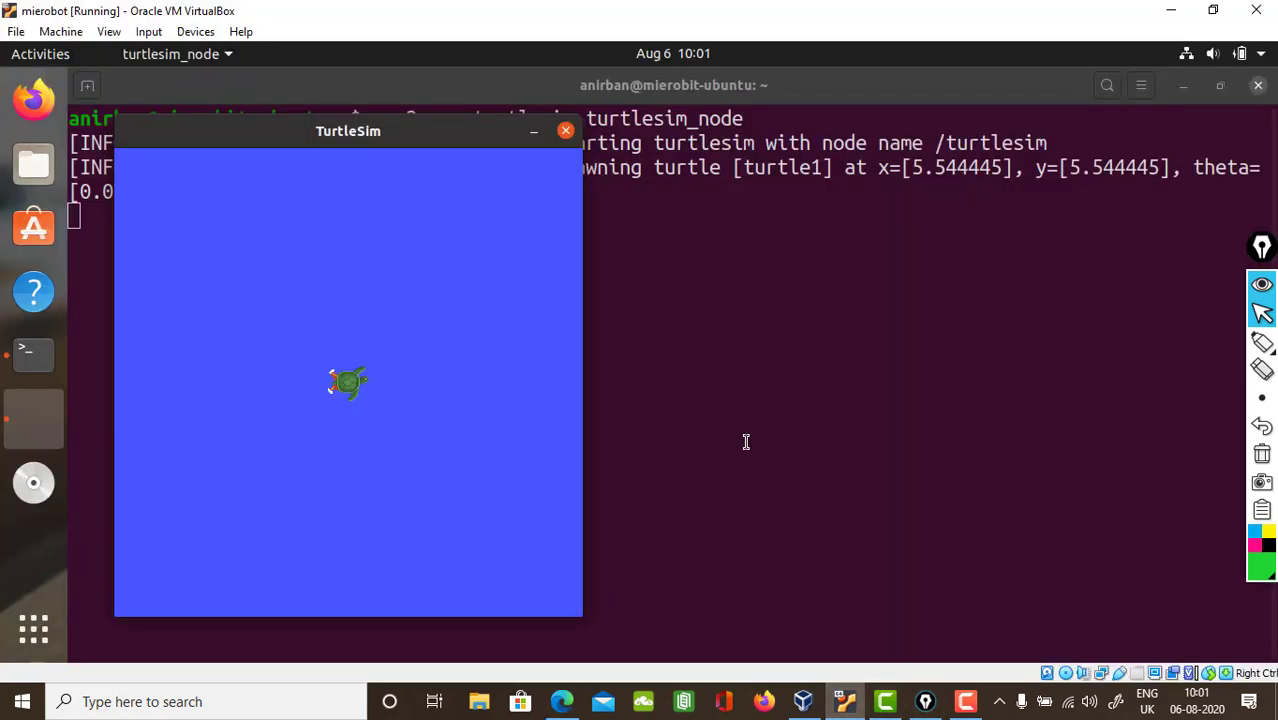
# Open a second terminal window from the Terminal launcher's New Window option
pyautogui.click(566, 130)
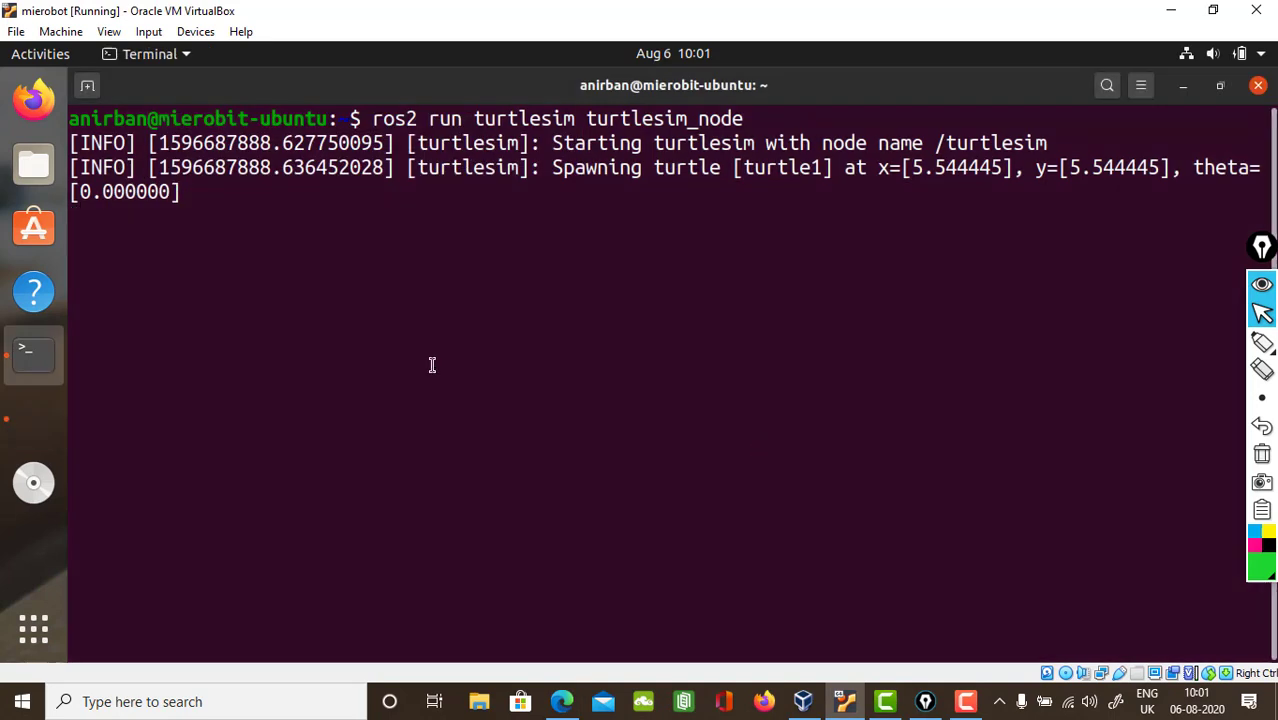
pyautogui.rightClick(32, 352)
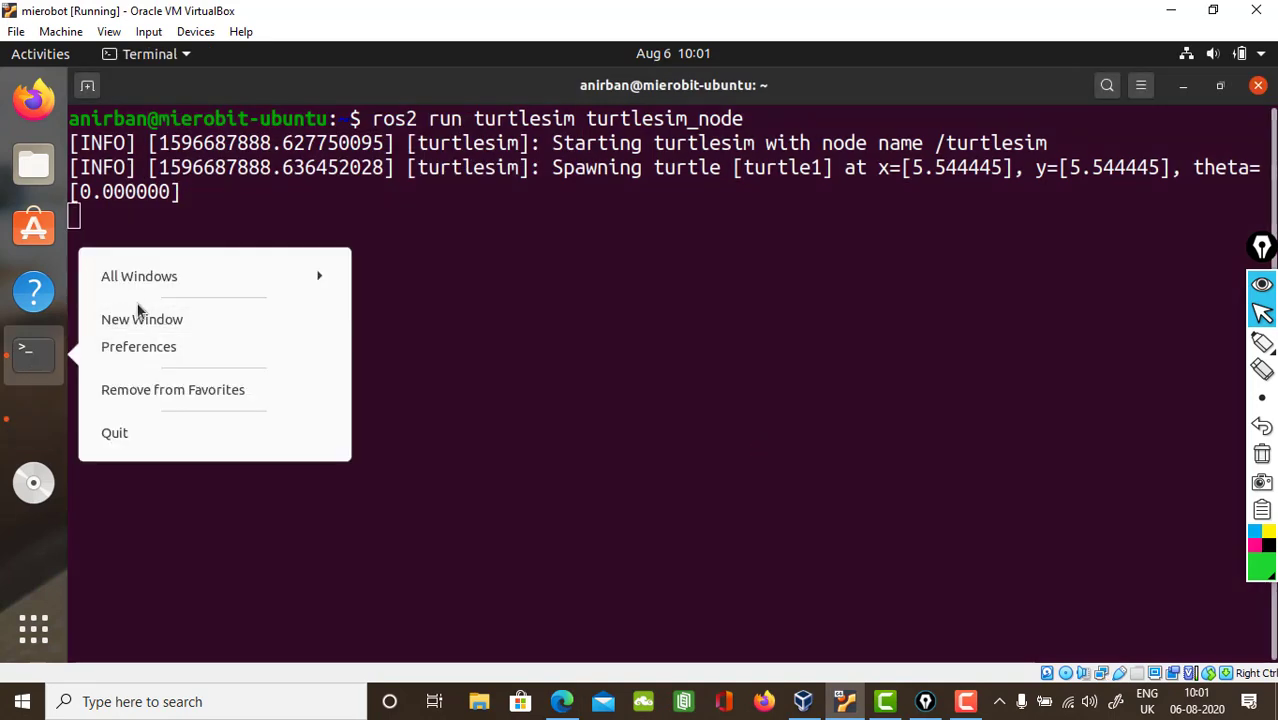
pyautogui.click(142, 320)
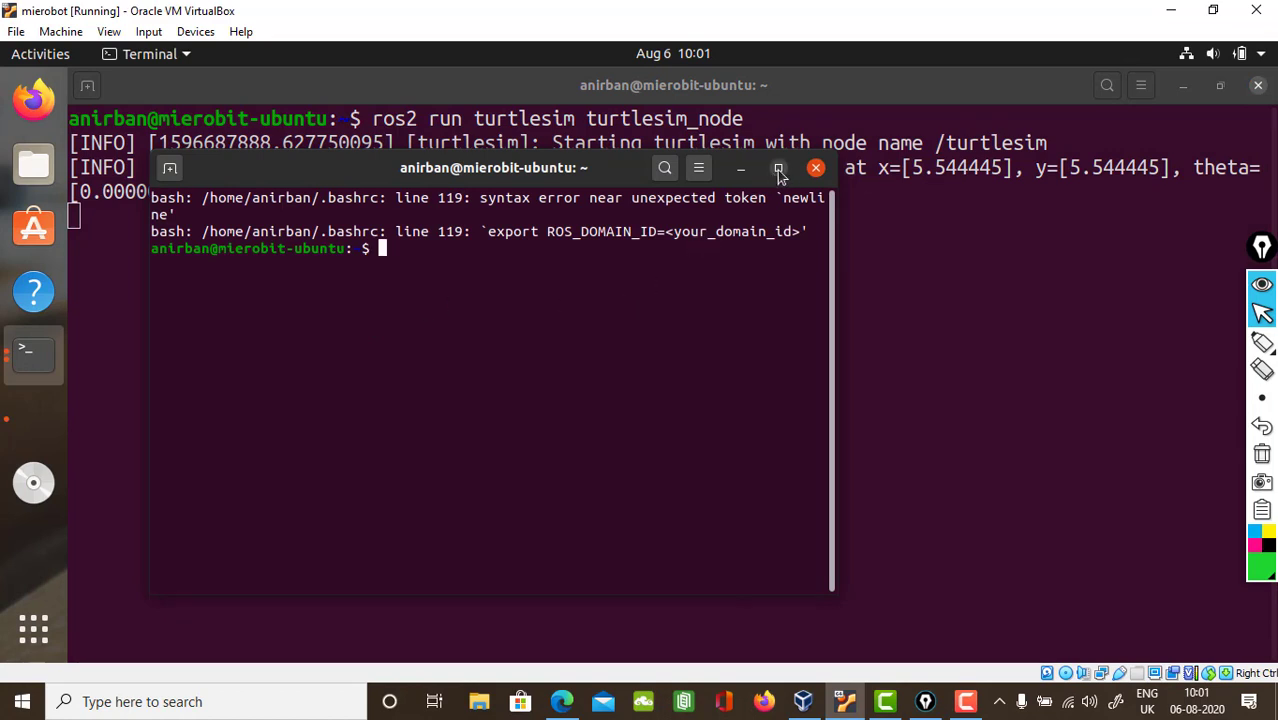
pyautogui.click(698, 168)
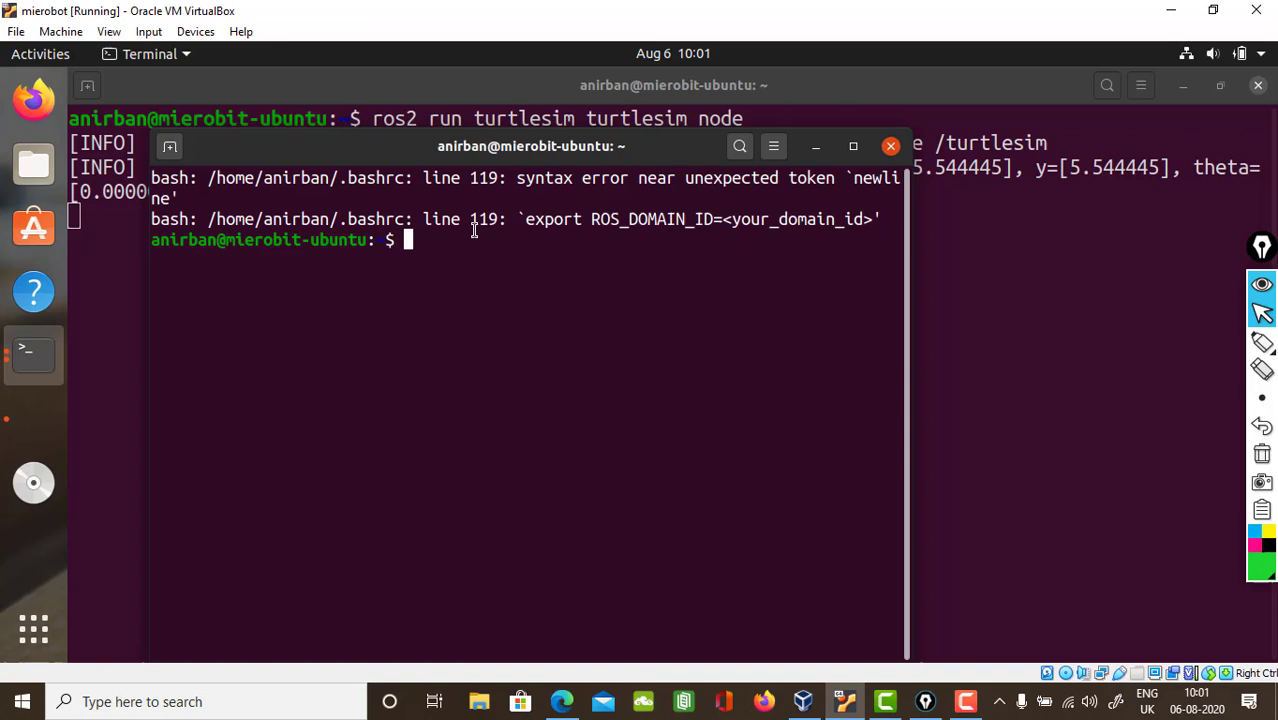
# Run 'ros2 run turtlesim turtle_teleop_key' and bring the TurtleSim window forward
pyautogui.write('ros2 run turtlesim turtle_teleop_key')
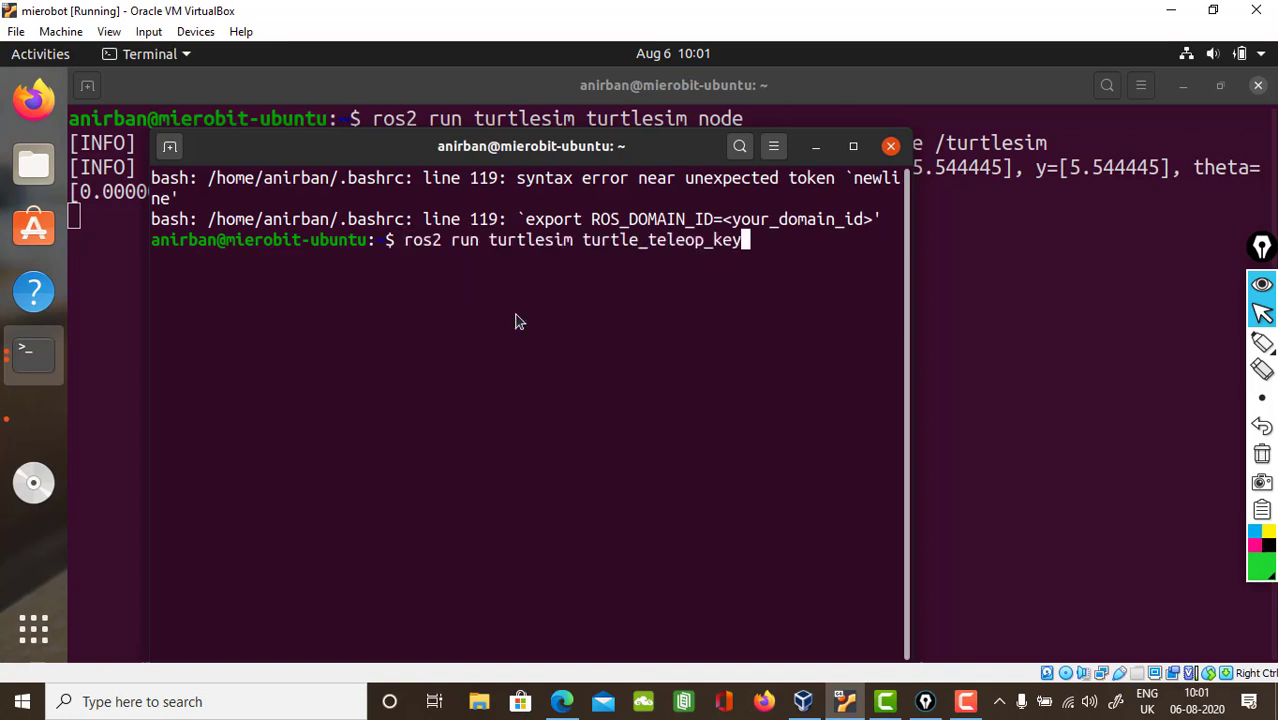
pyautogui.press('Return')
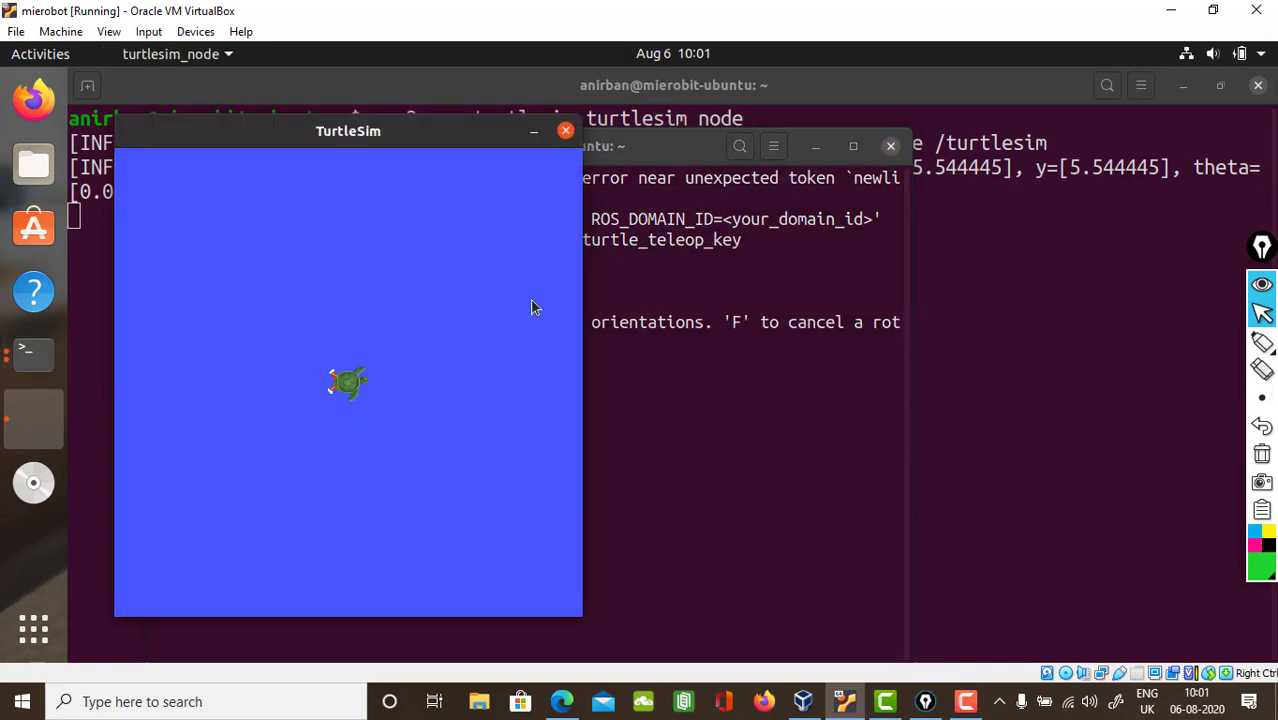
pyautogui.click(684, 146)
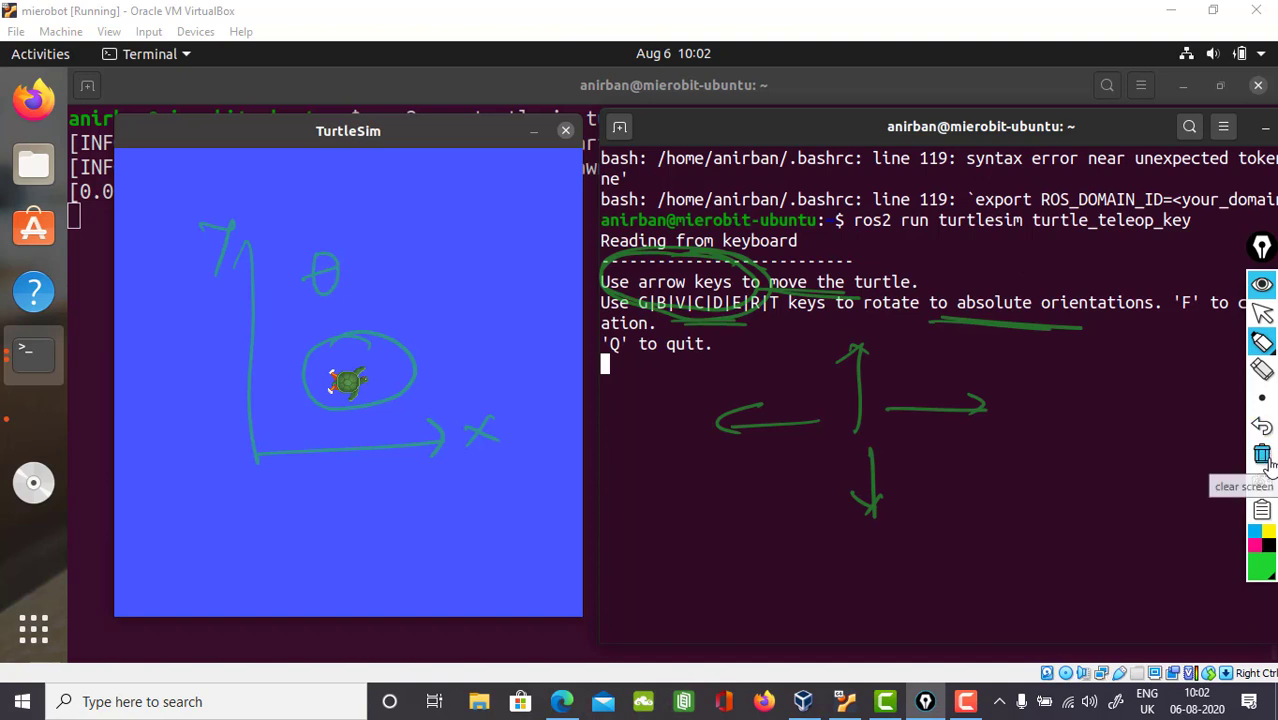
# Drive the turtle right, up and across to the left with the arrow keys, tracing the first trail segments
pyautogui.click(1260, 454)
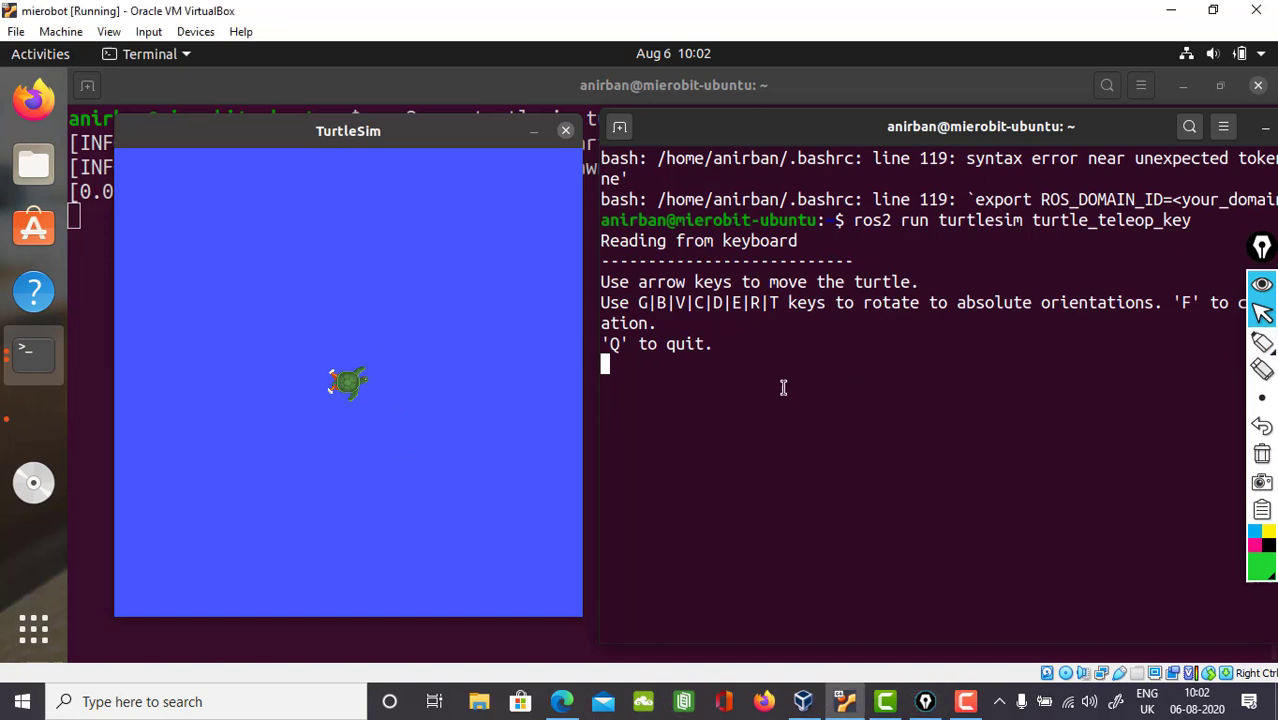
pyautogui.press('Right')
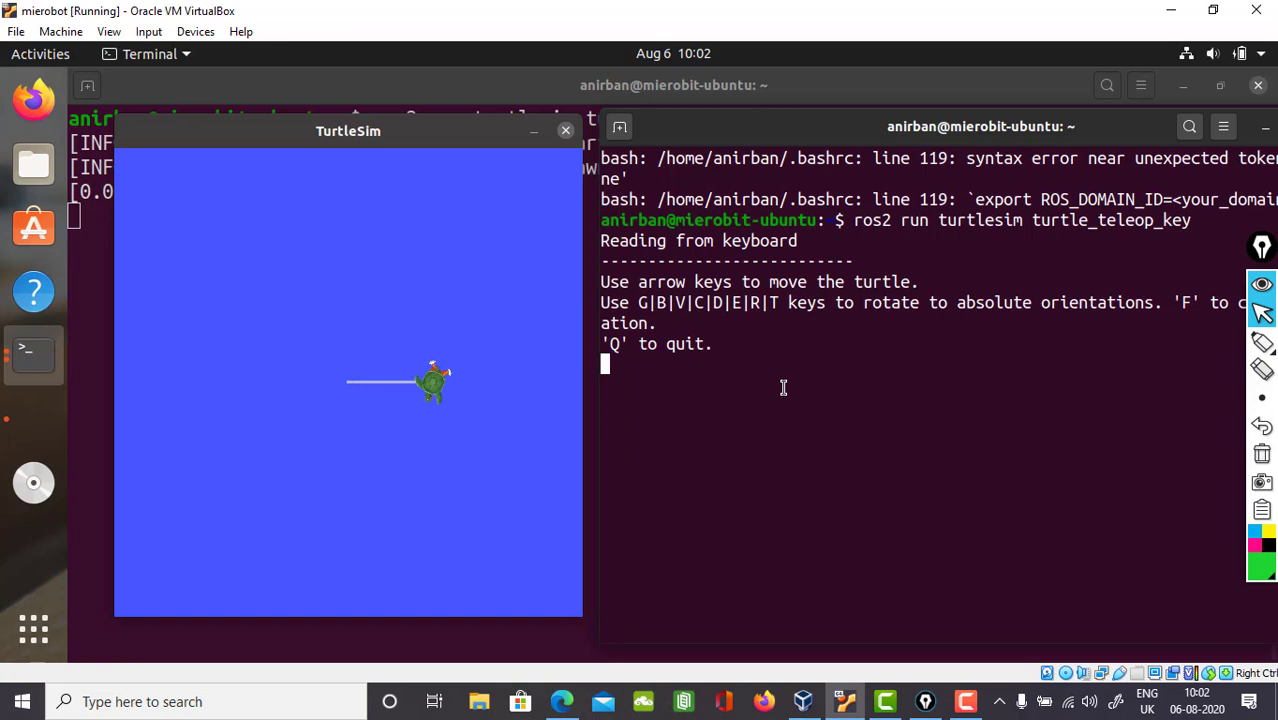
pyautogui.press('Up')
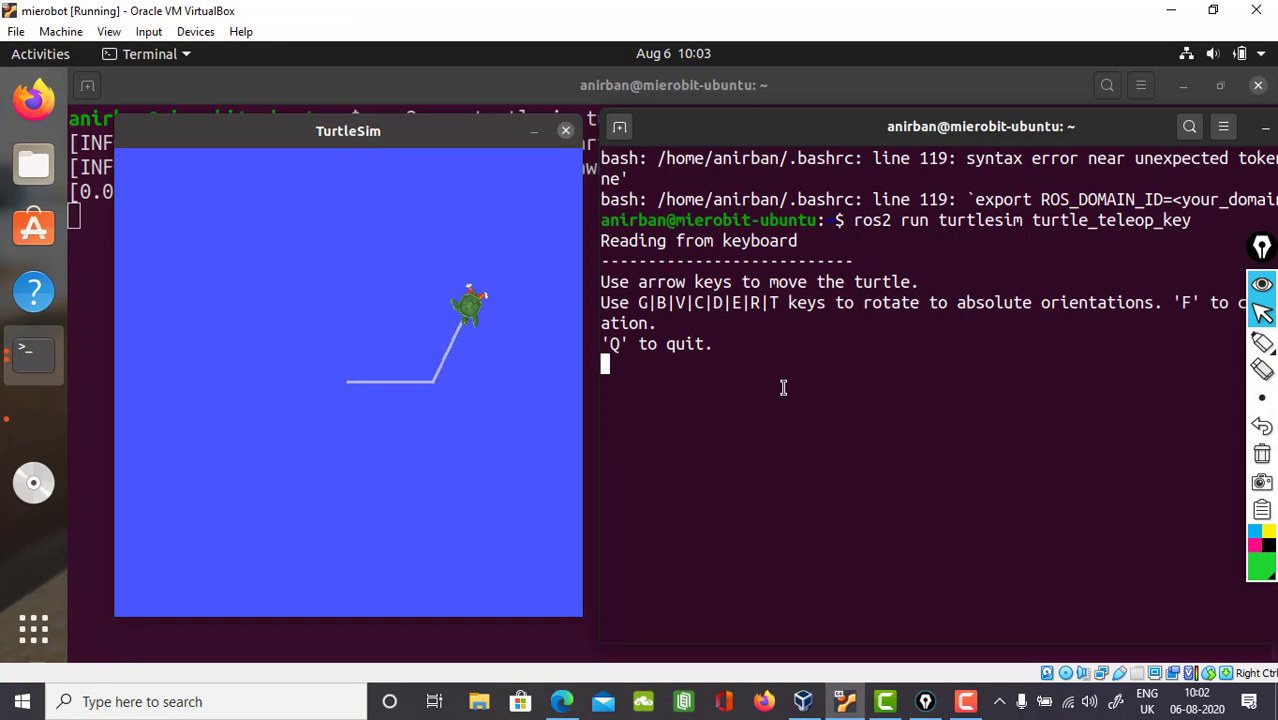
pyautogui.press('Up')
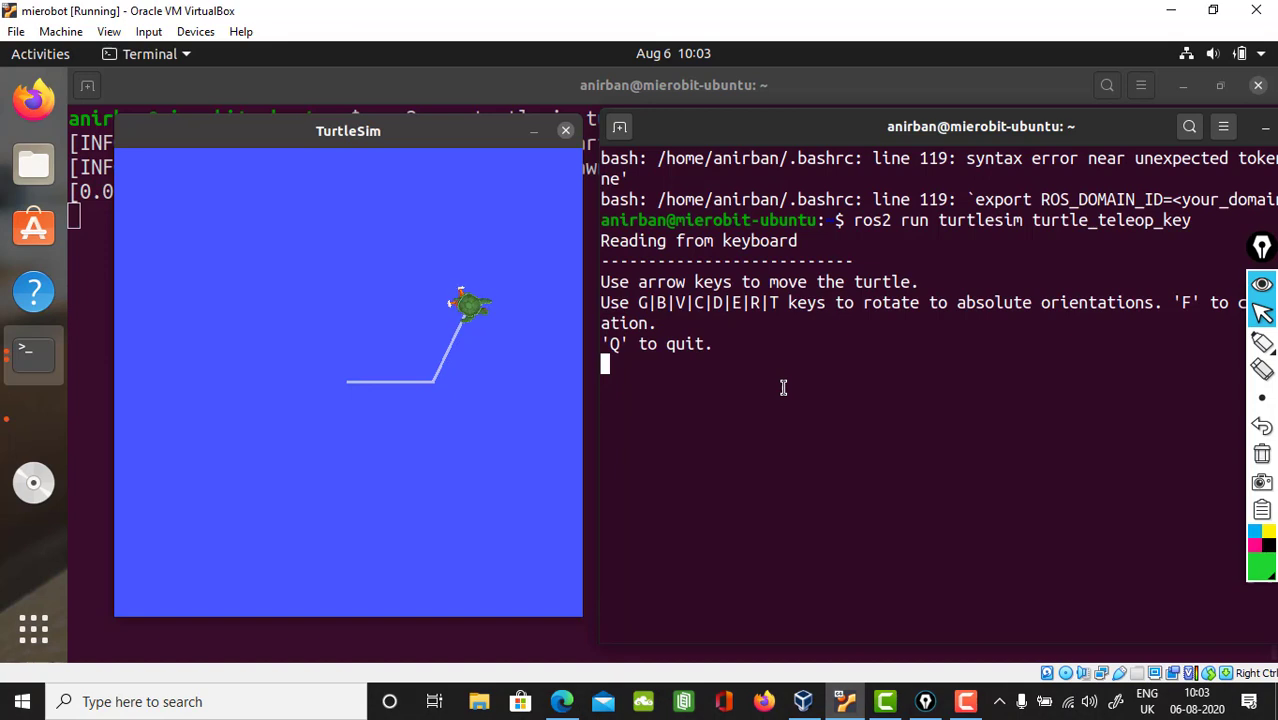
pyautogui.press('Up')
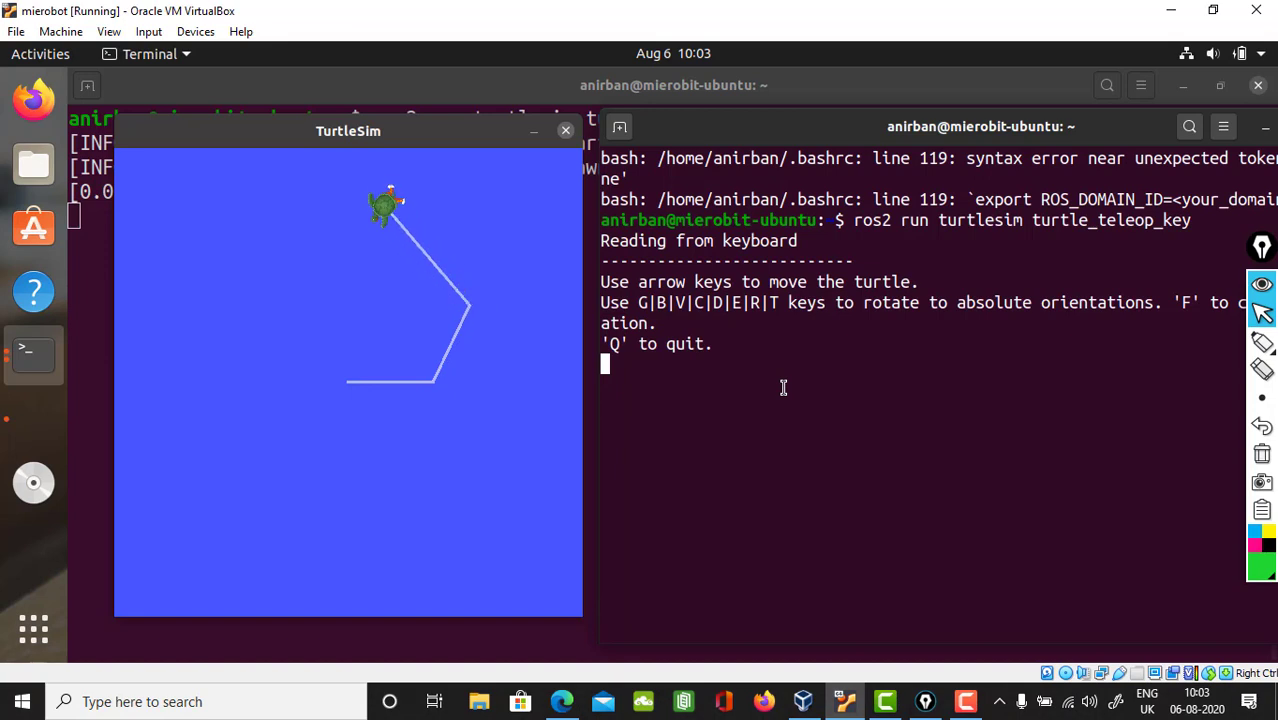
pyautogui.press('Left')
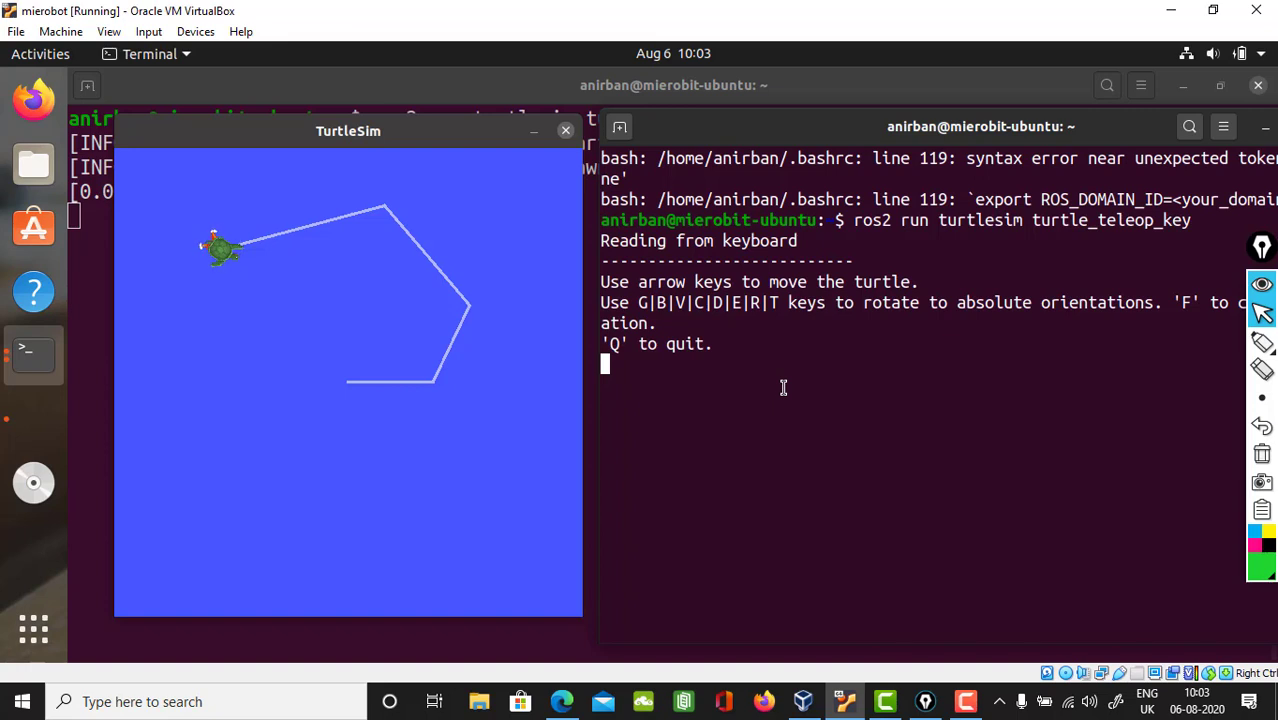
# Drive the turtle down to the lower left and back across its earlier path to the lower right
pyautogui.press('Up')
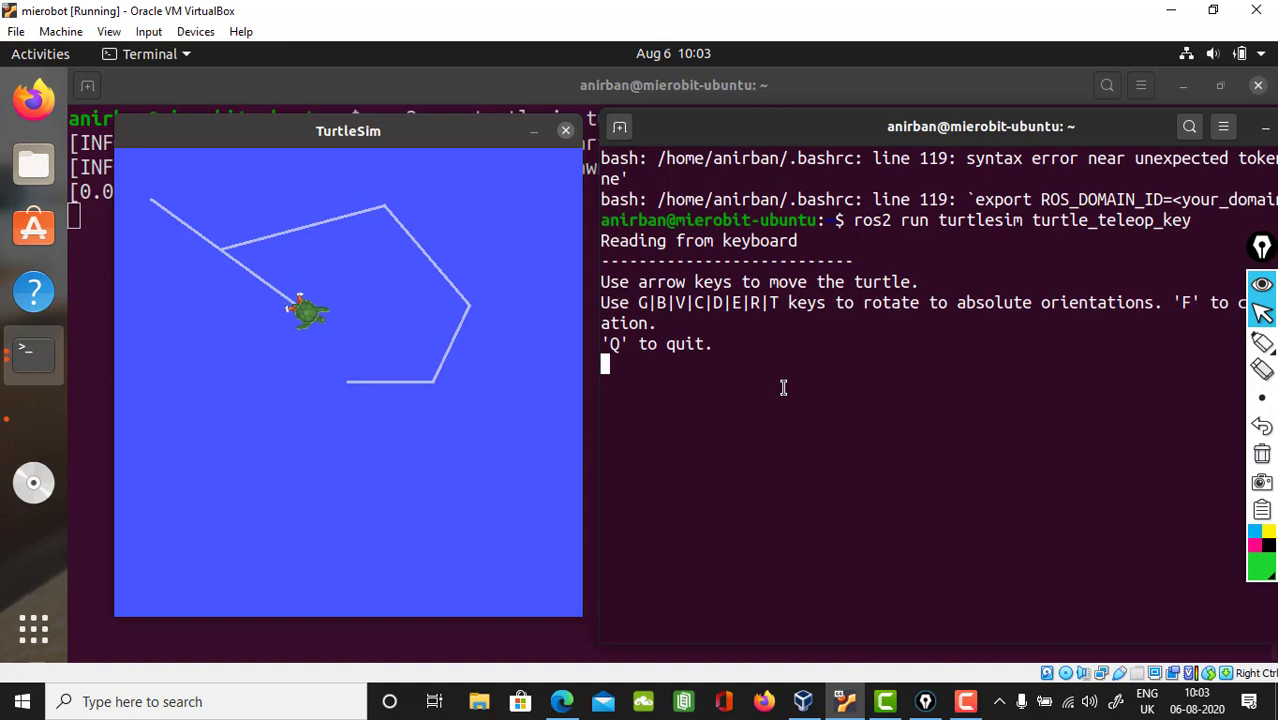
pyautogui.press('Down')
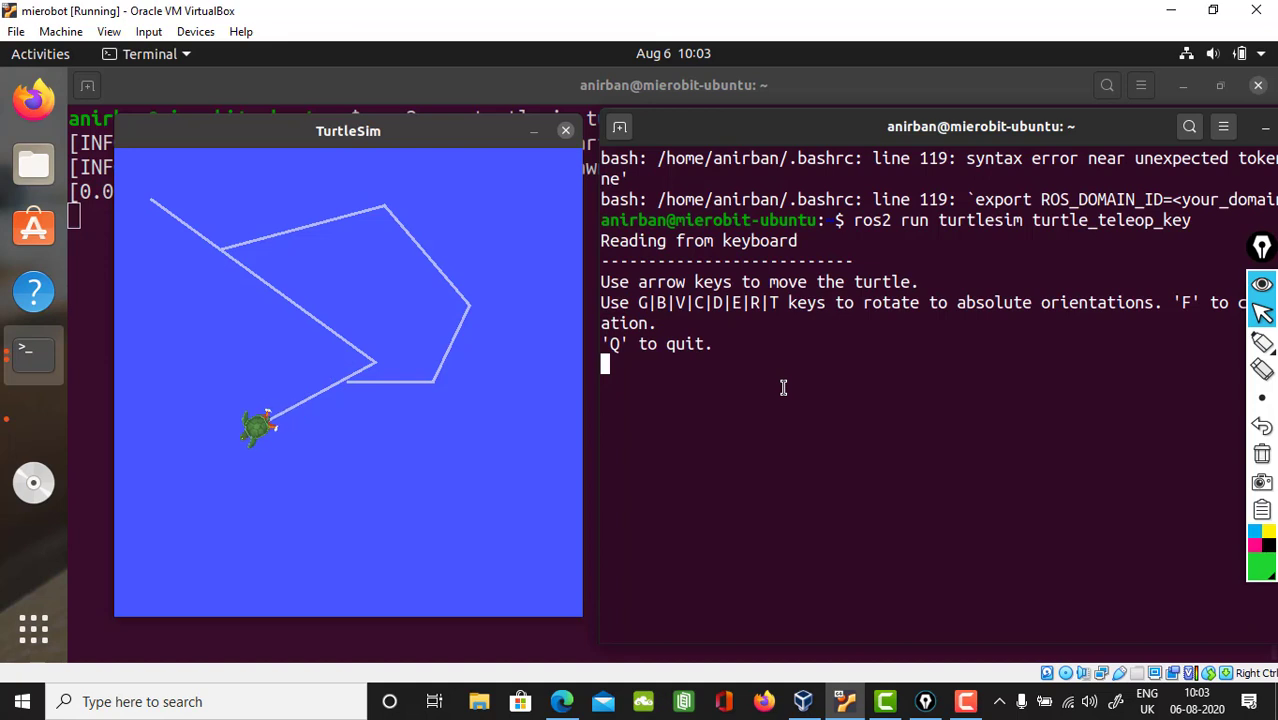
pyautogui.press('Down')
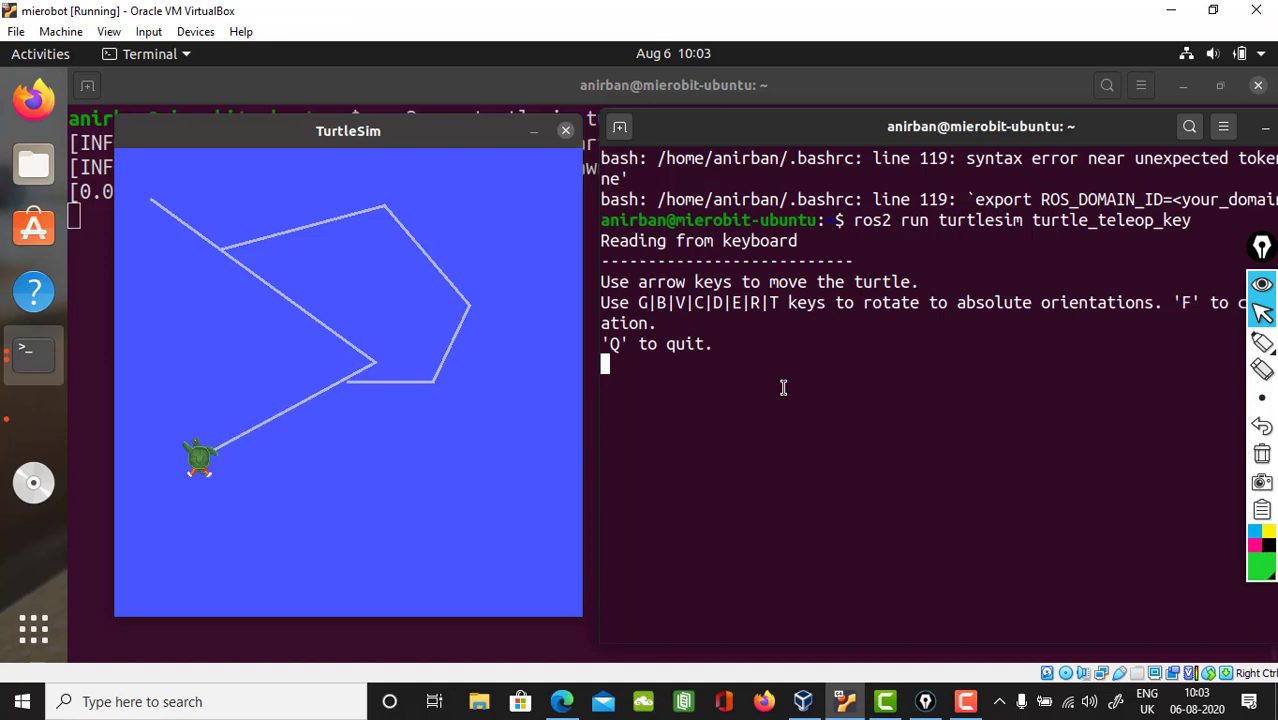
pyautogui.press('Up')
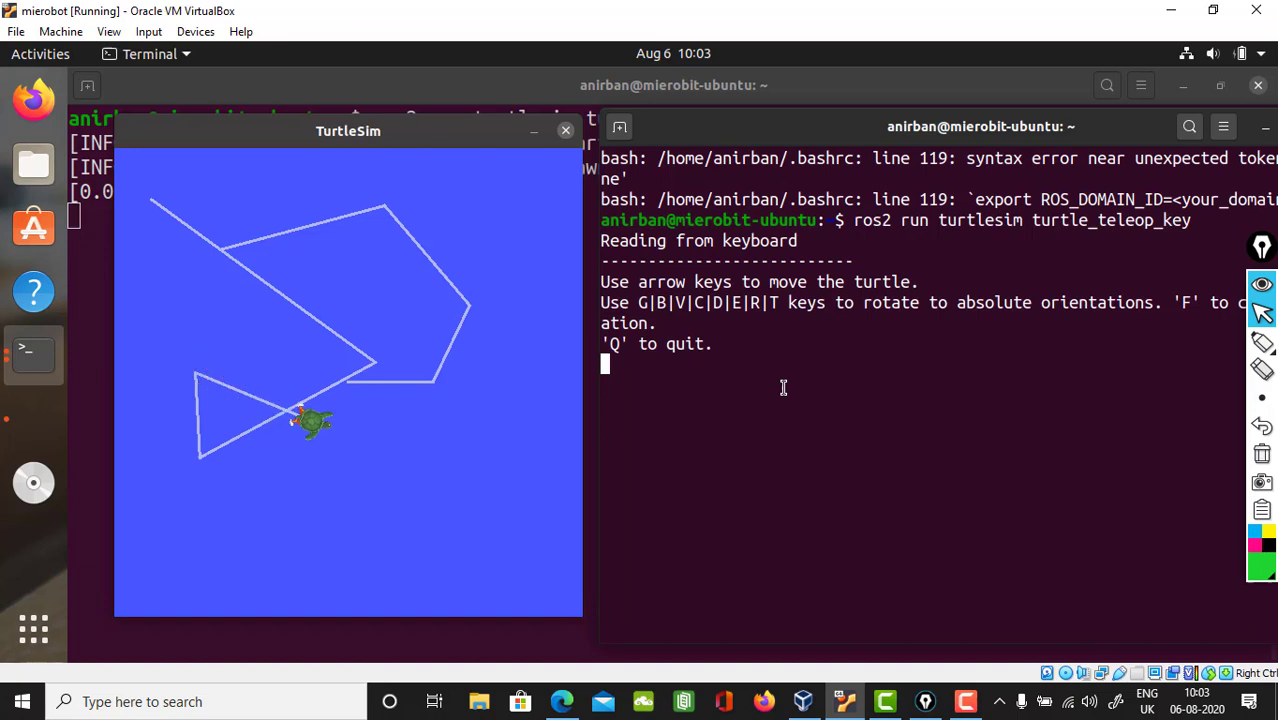
pyautogui.press('Down')
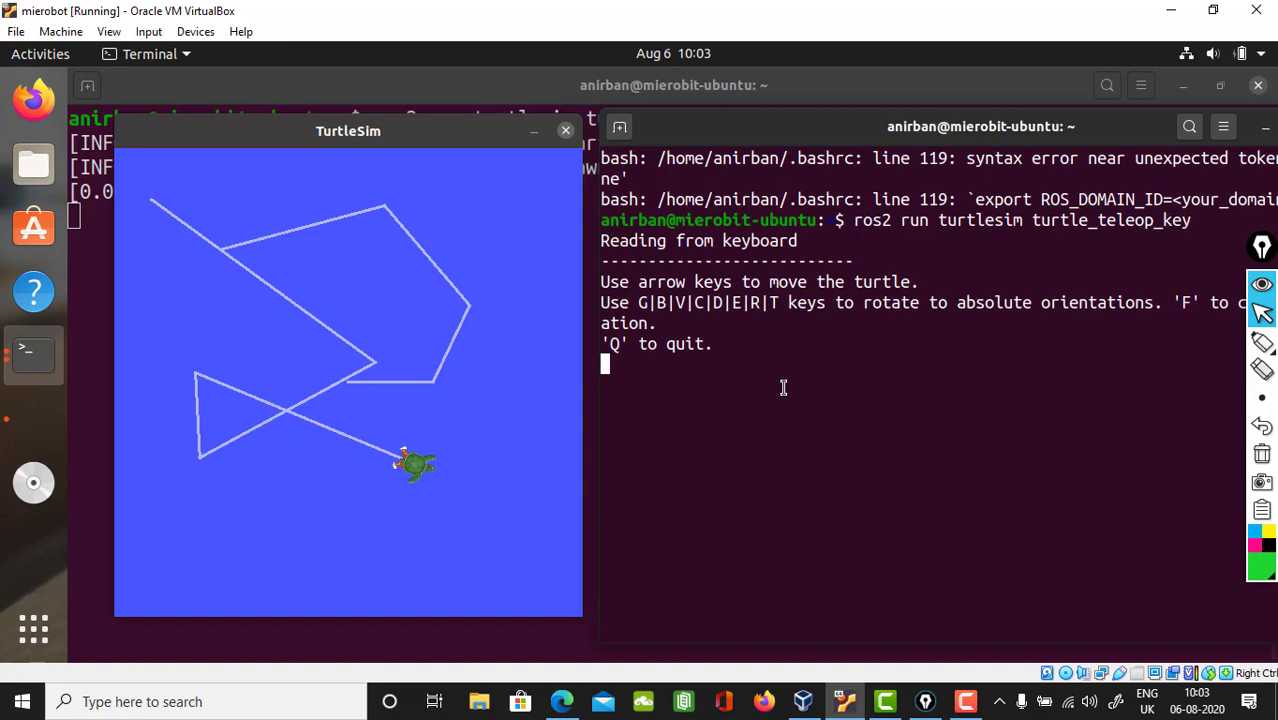